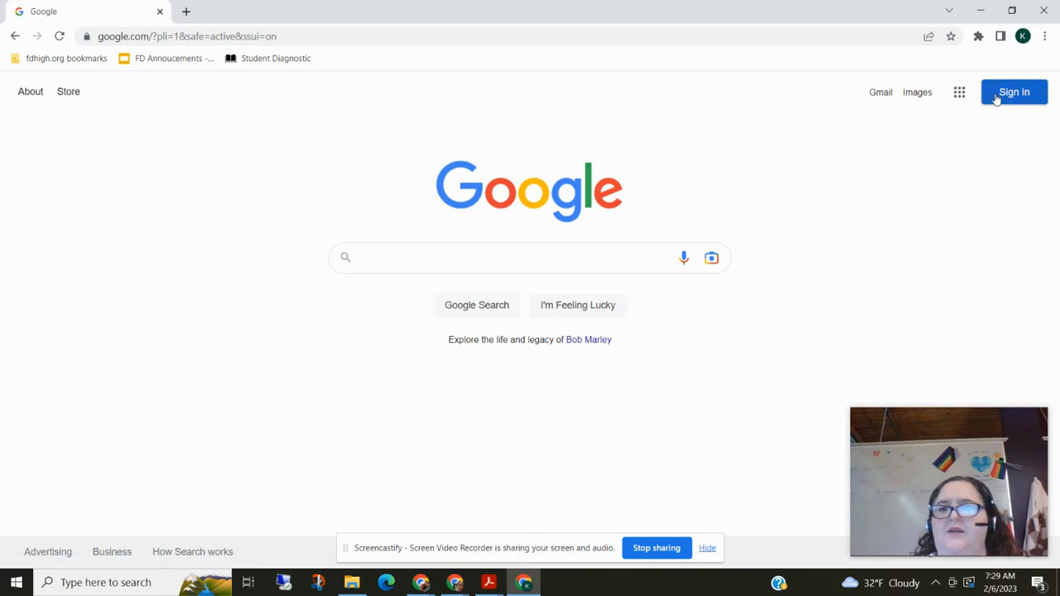
Go to the Gmail inbox from the Google homepage and show the Google apps panel.
left_click(957, 93)
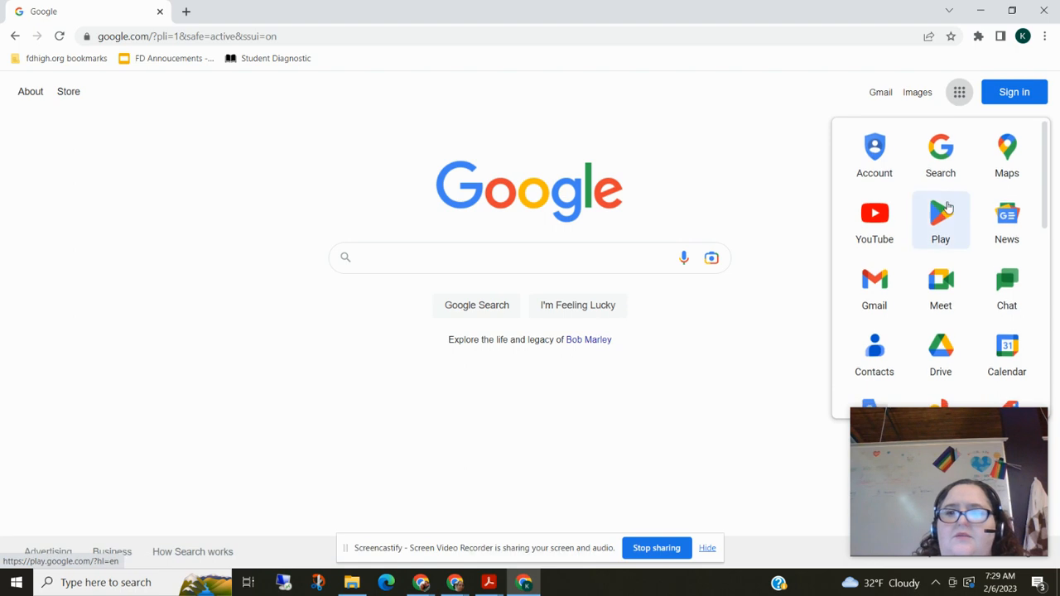
left_click(1014, 92)
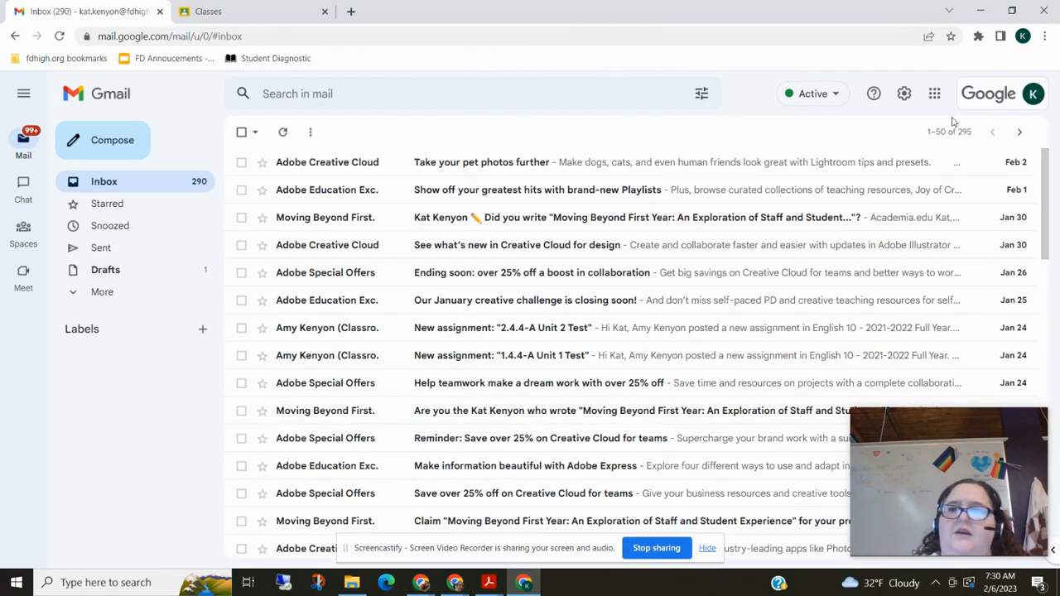
mouse_move(933, 93)
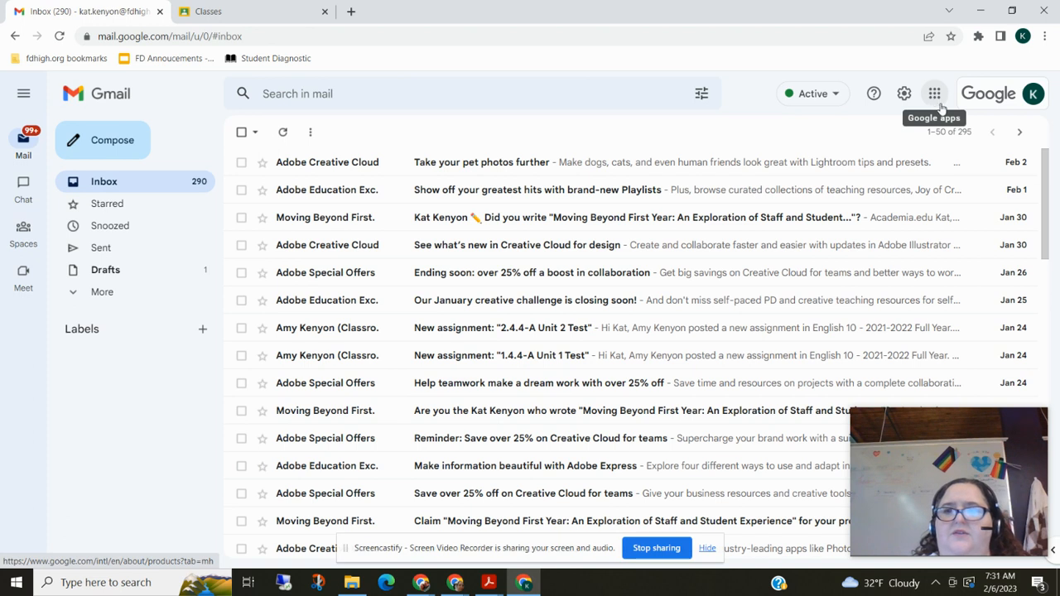
left_click(934, 93)
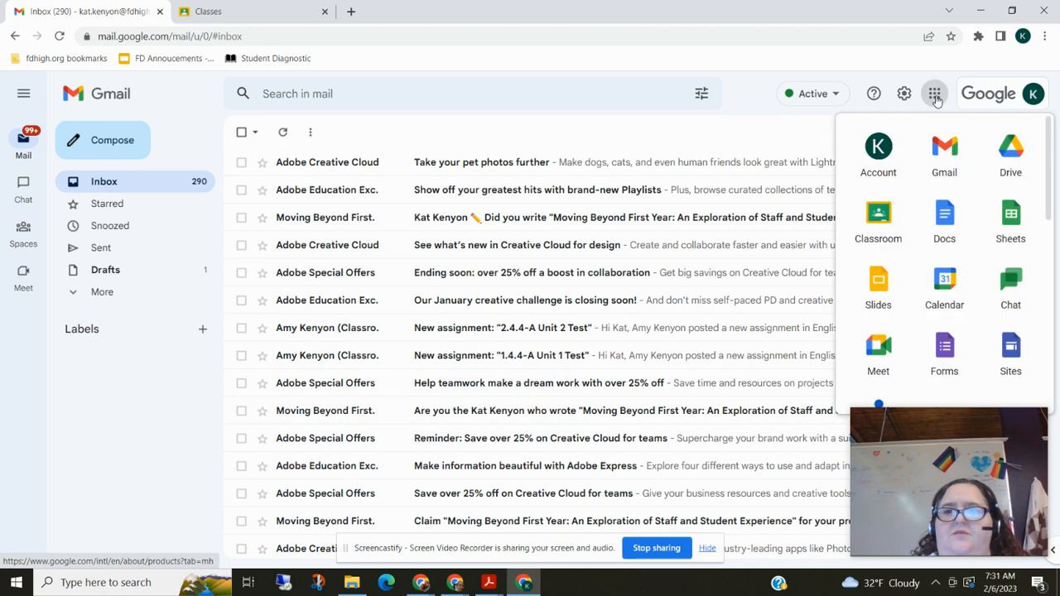
Launch Google Classroom, visit the FD Technology and Study Skills class, and return to the class list.
left_click(878, 214)
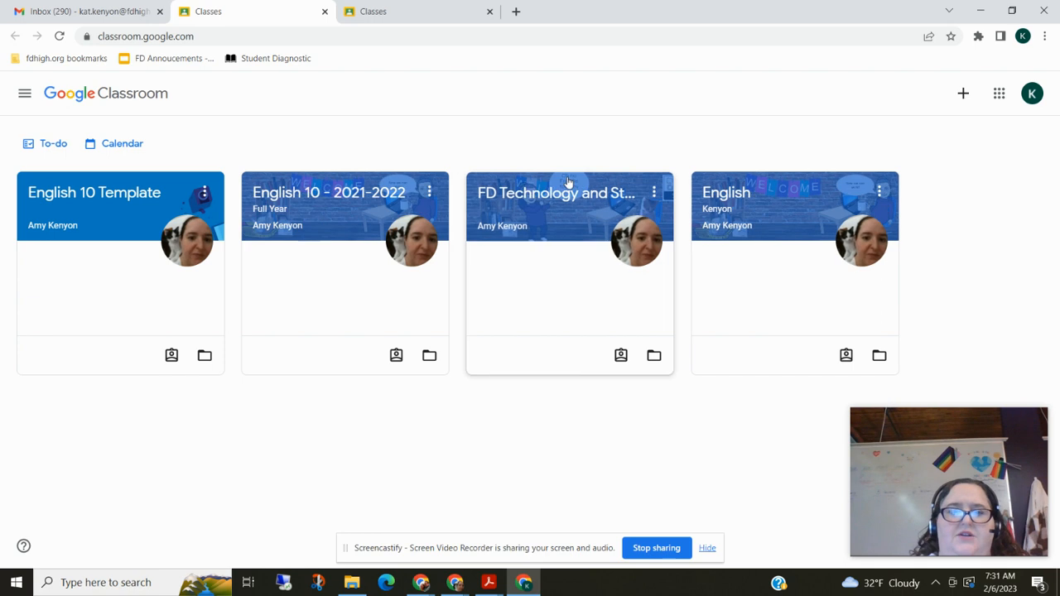
mouse_move(573, 196)
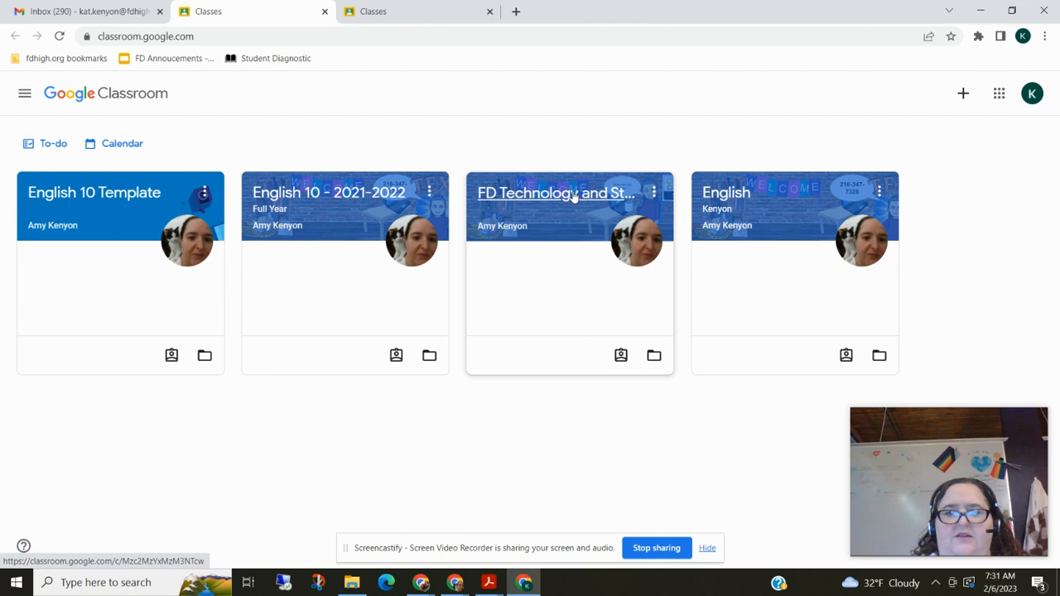
left_click(557, 193)
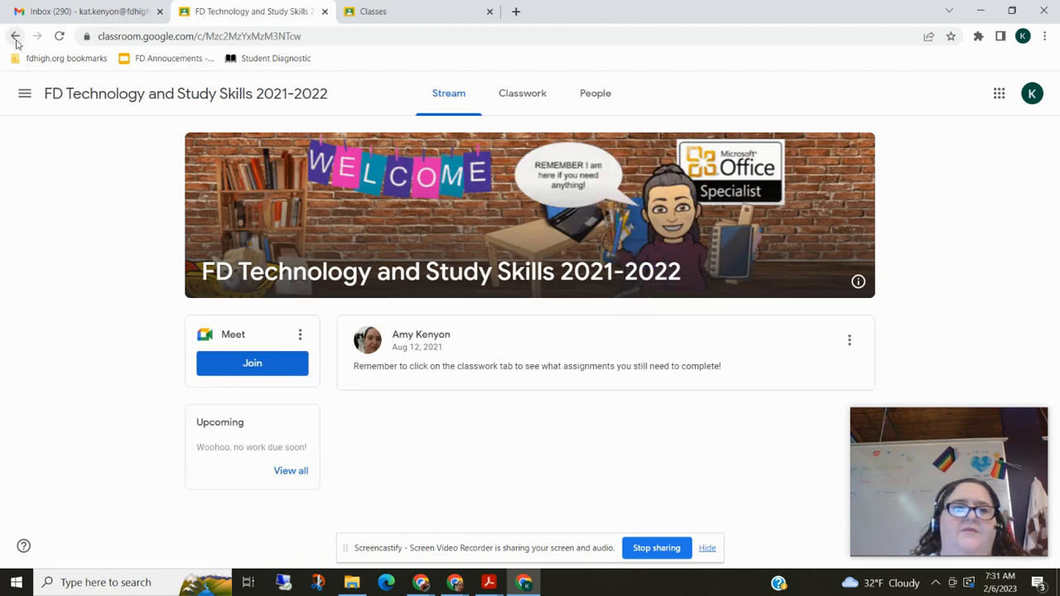
left_click(17, 37)
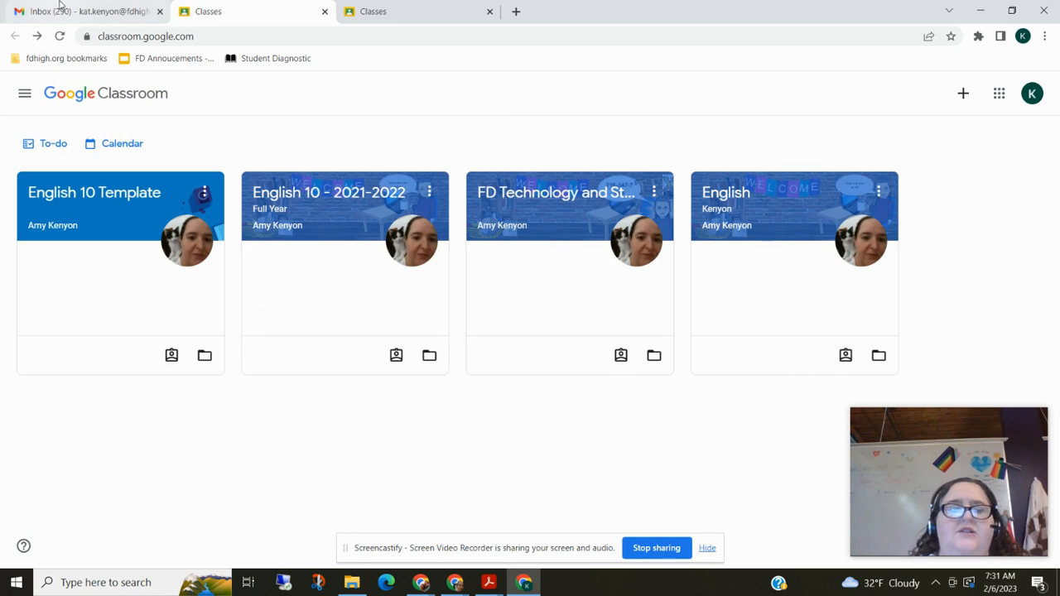
mouse_move(679, 159)
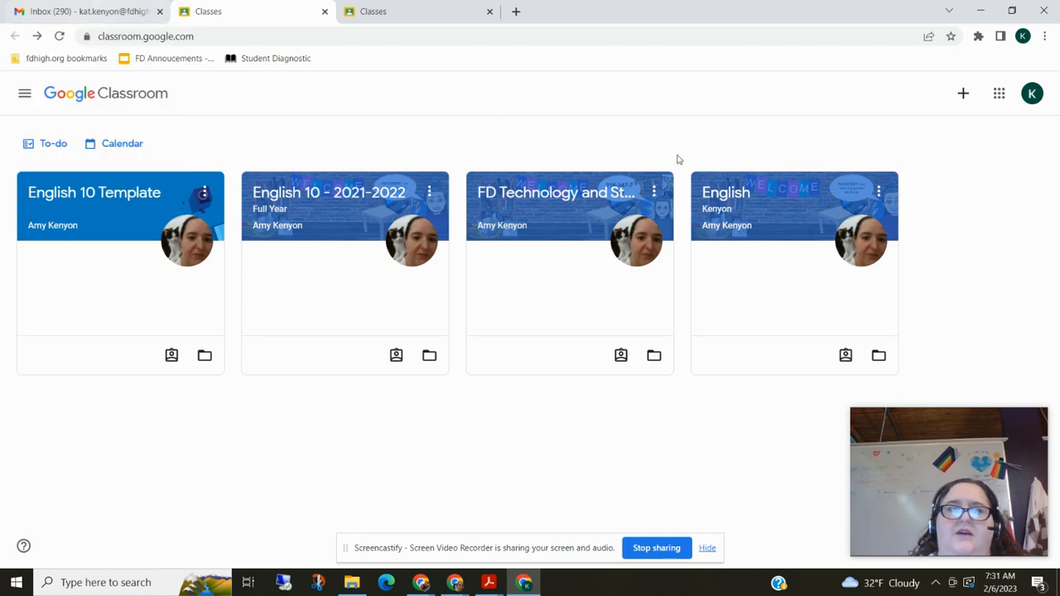
mouse_move(962, 93)
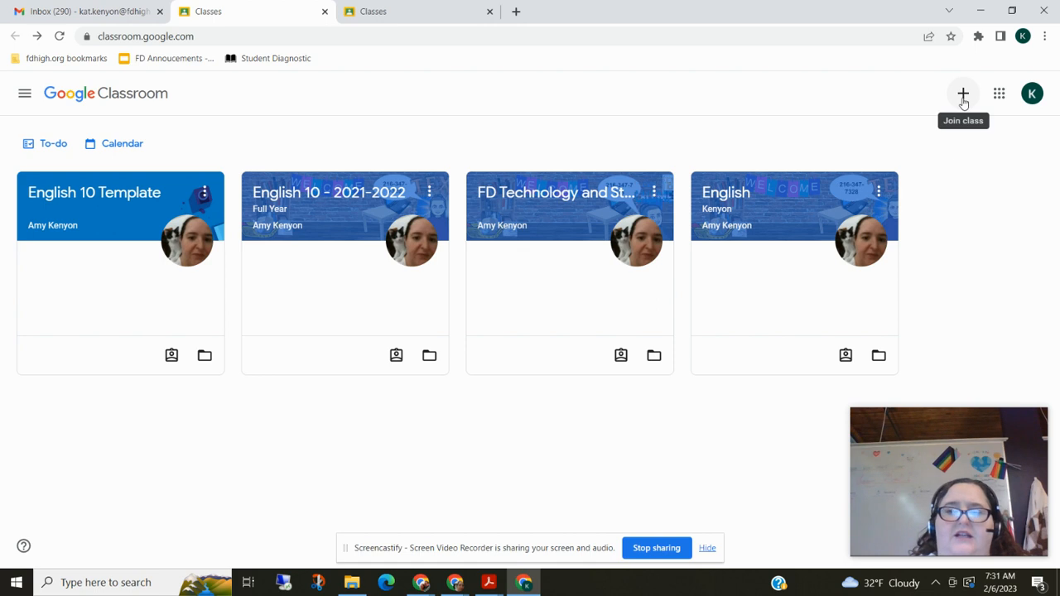
left_click(962, 93)
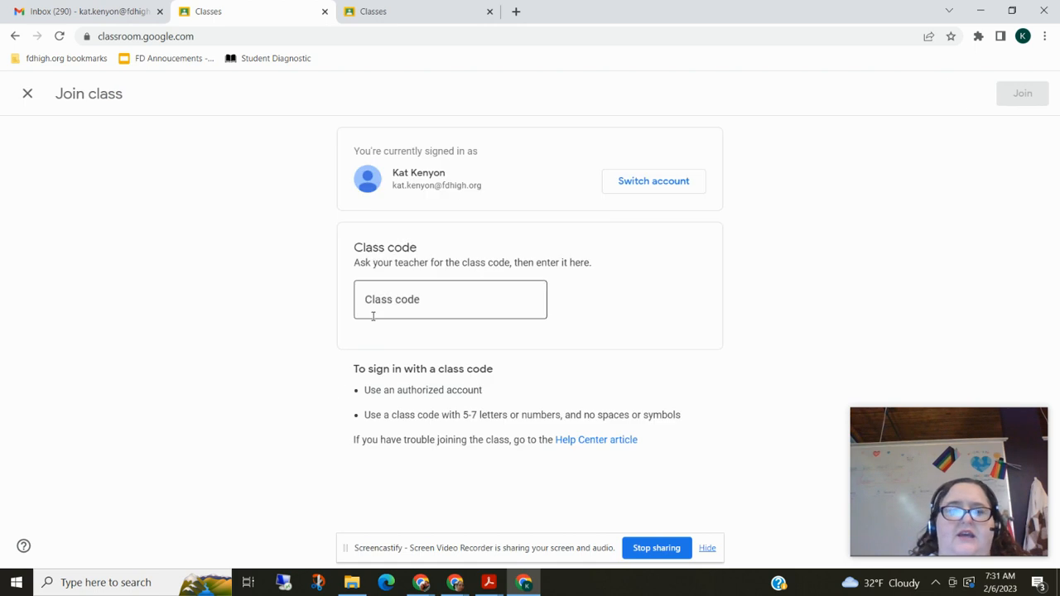
left_click(451, 300)
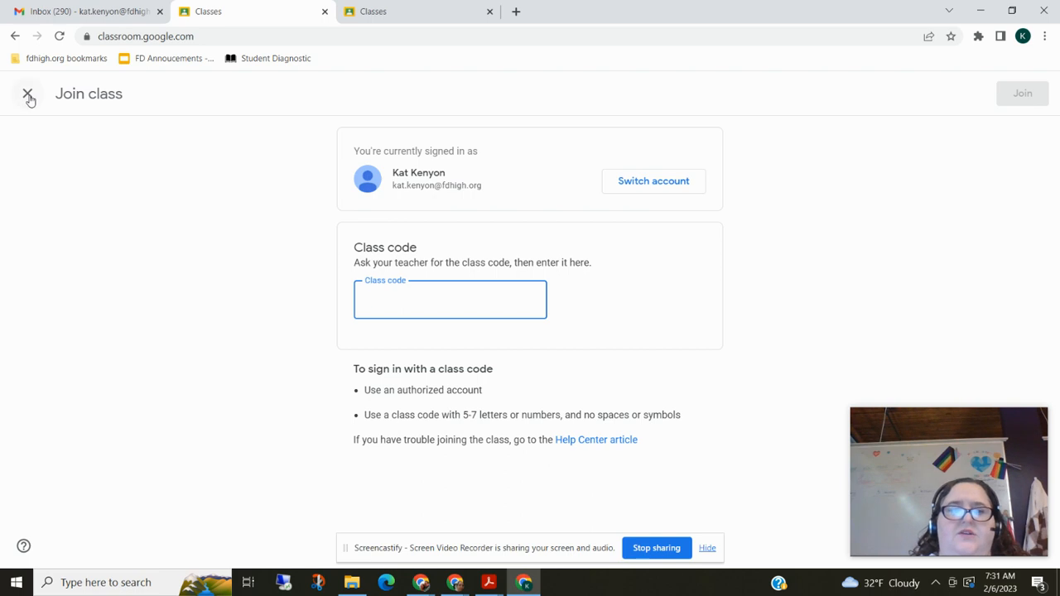
left_click(27, 93)
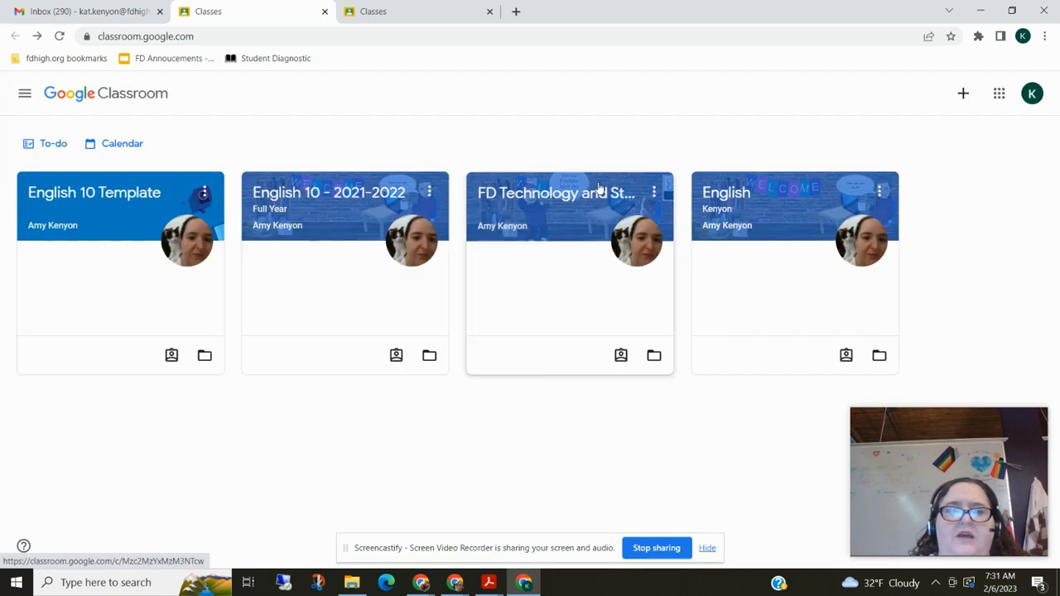
Enter the FD Technology and Study Skills class and show its Classwork page.
left_click(557, 192)
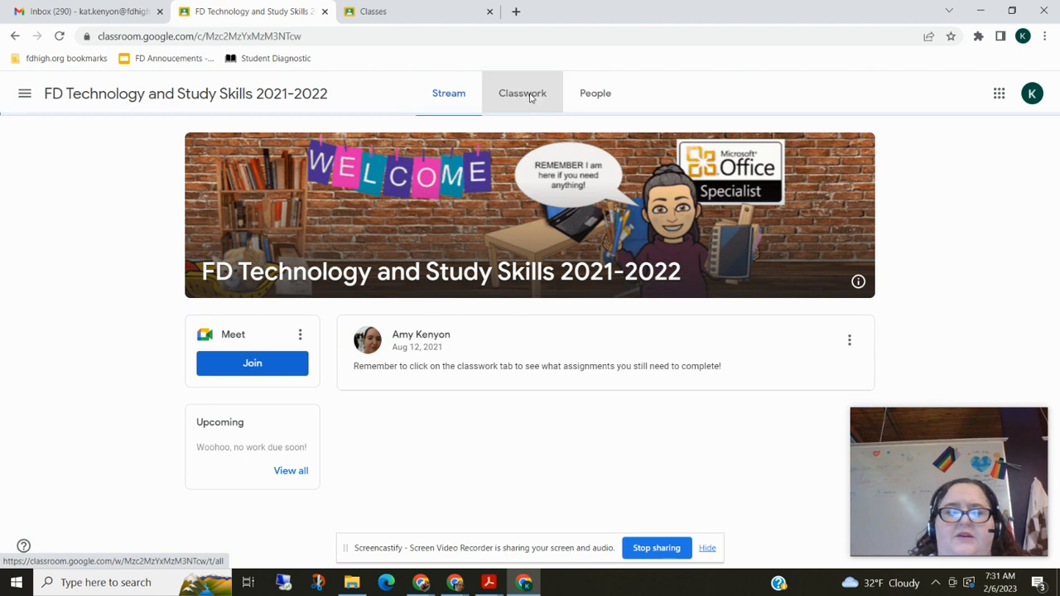
left_click(524, 93)
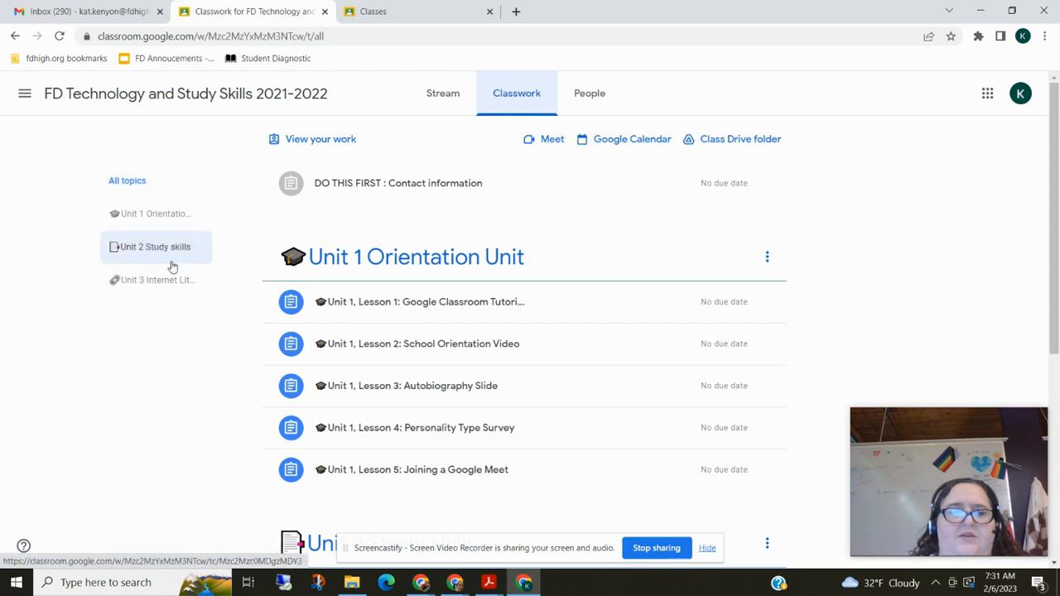
left_click(29, 89)
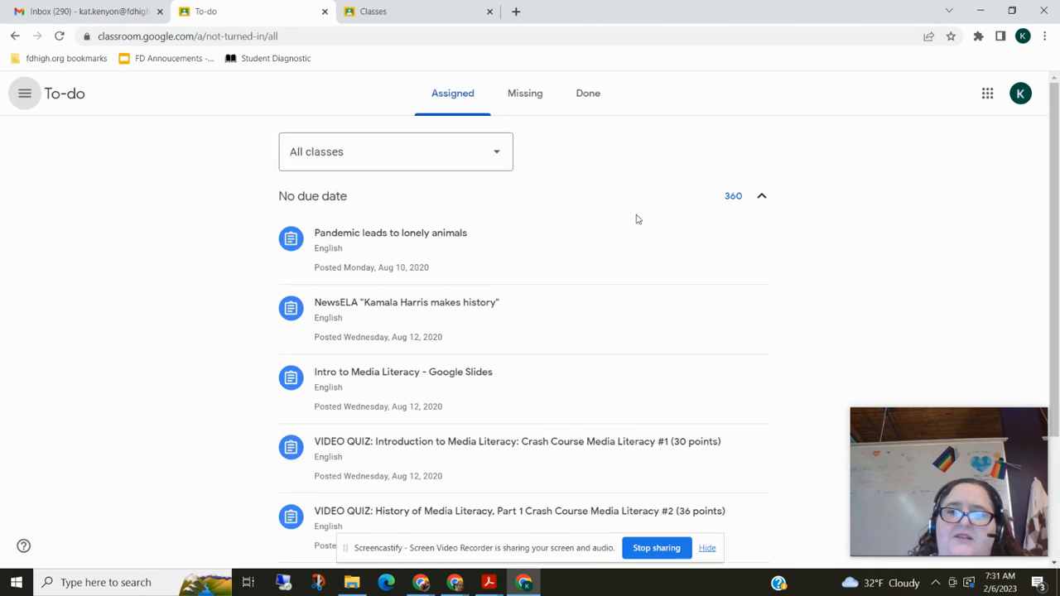
mouse_move(531, 340)
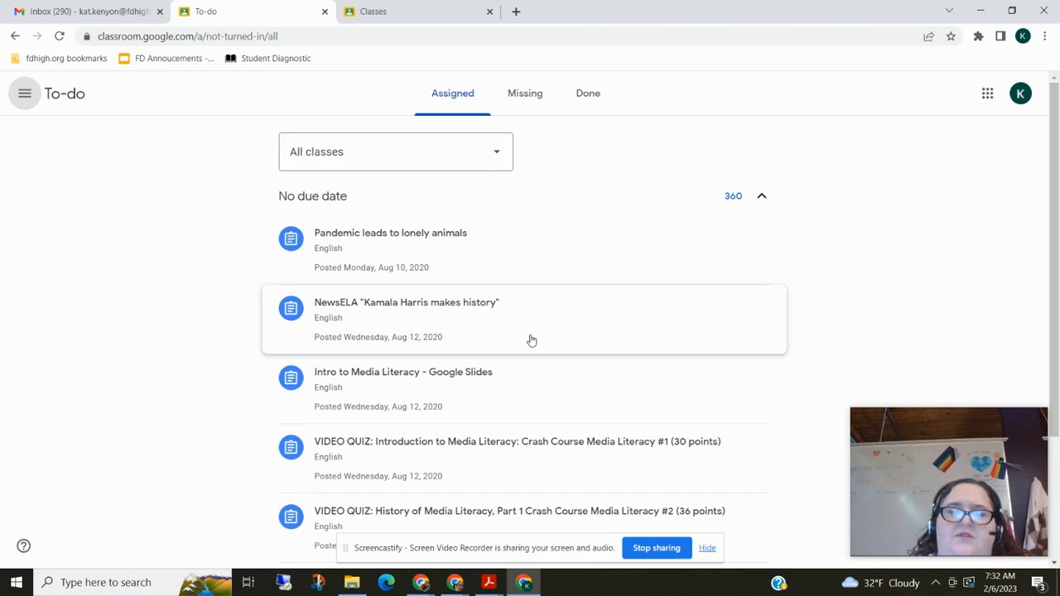
mouse_move(116, 71)
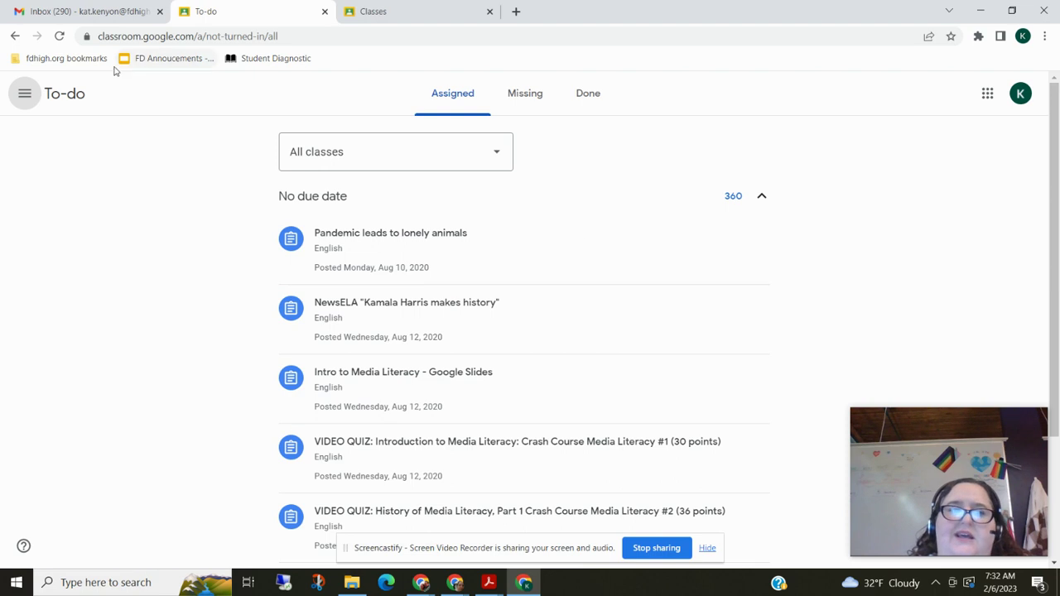
mouse_move(18, 36)
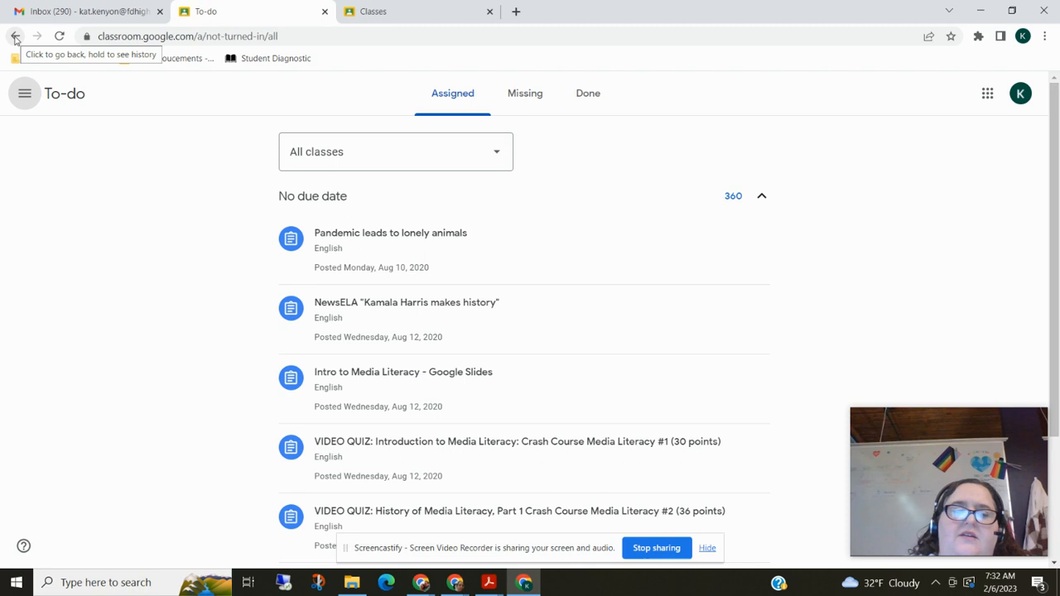
left_click(19, 36)
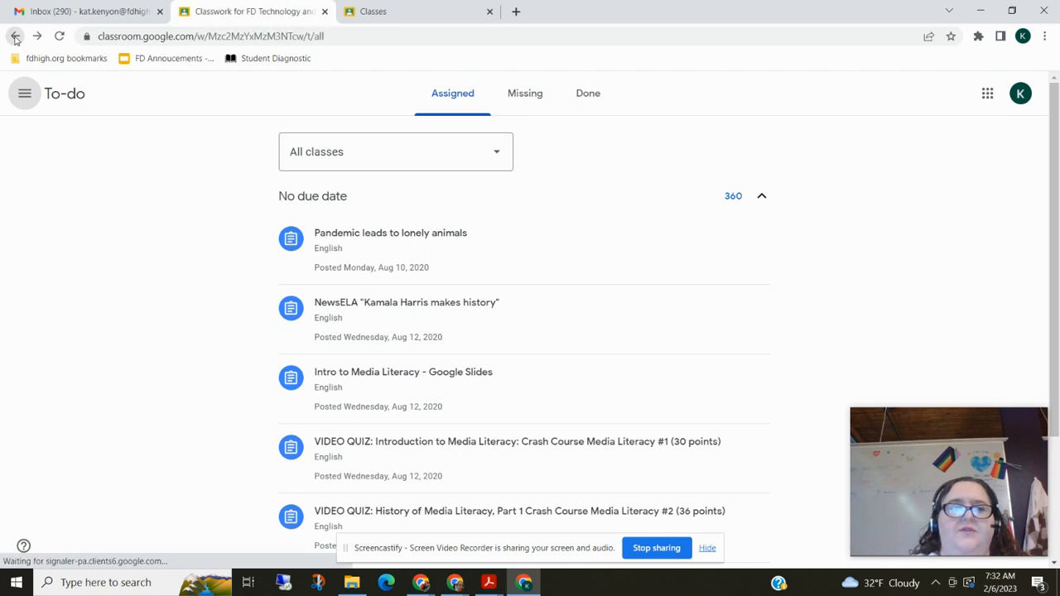
Expand the Unit 1, Lesson 1 assignment to reveal its instructions and attached quiz form.
left_click(18, 36)
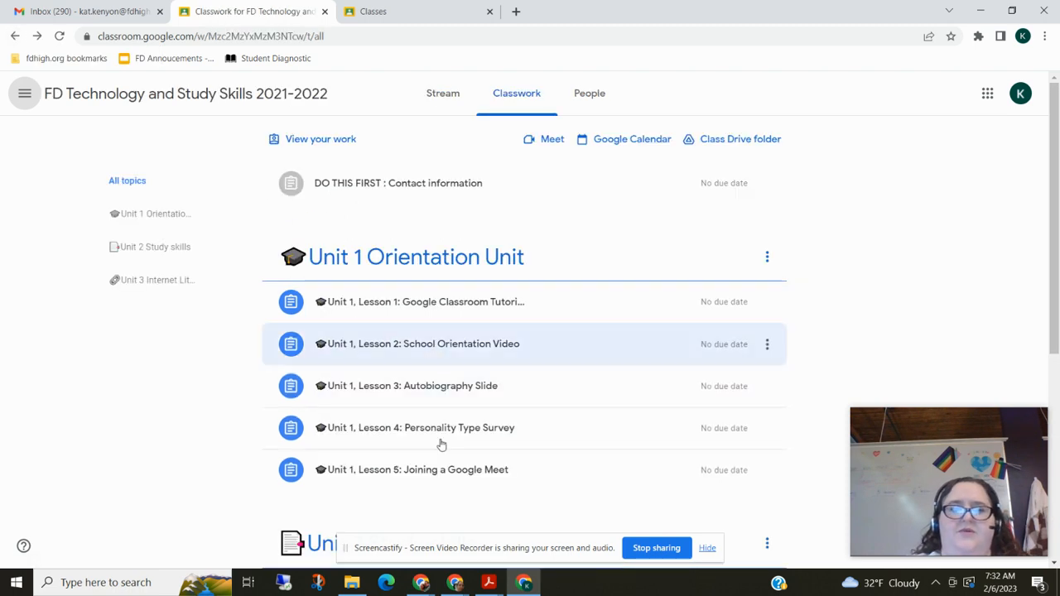
mouse_move(435, 295)
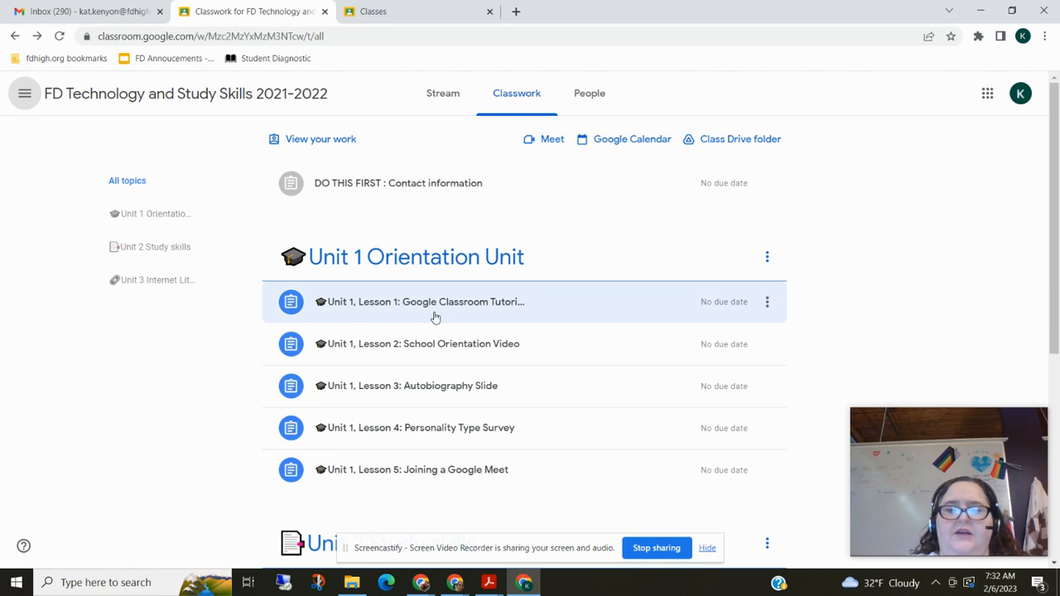
mouse_move(430, 315)
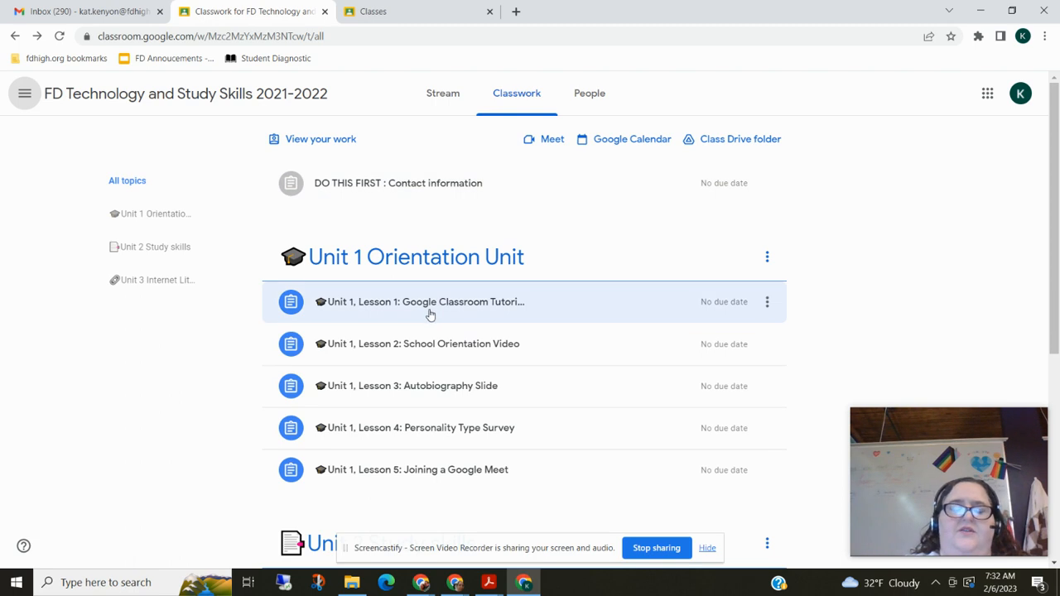
left_click(430, 301)
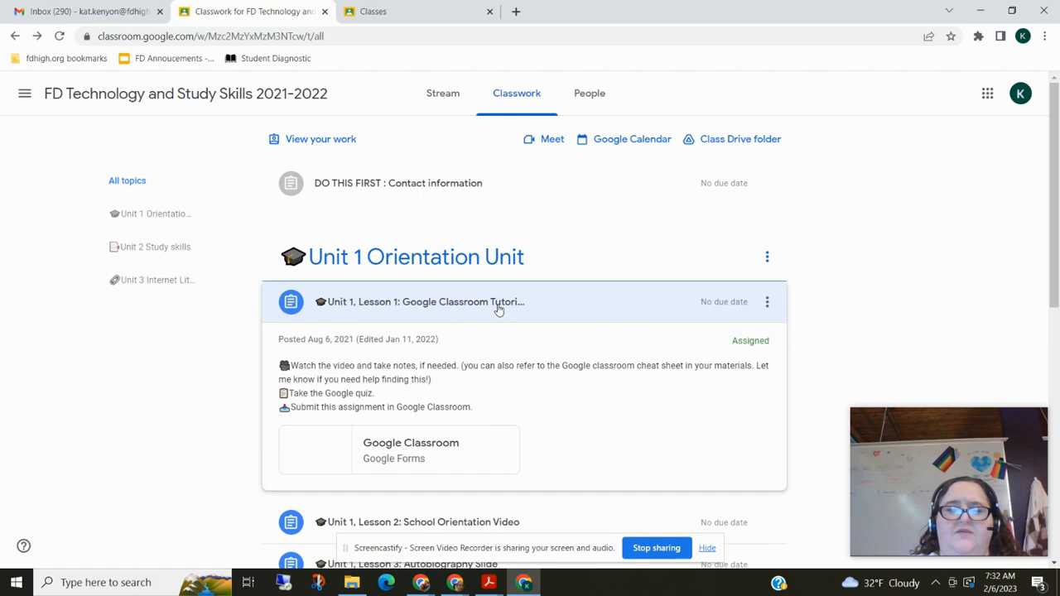
scroll("down", 3)
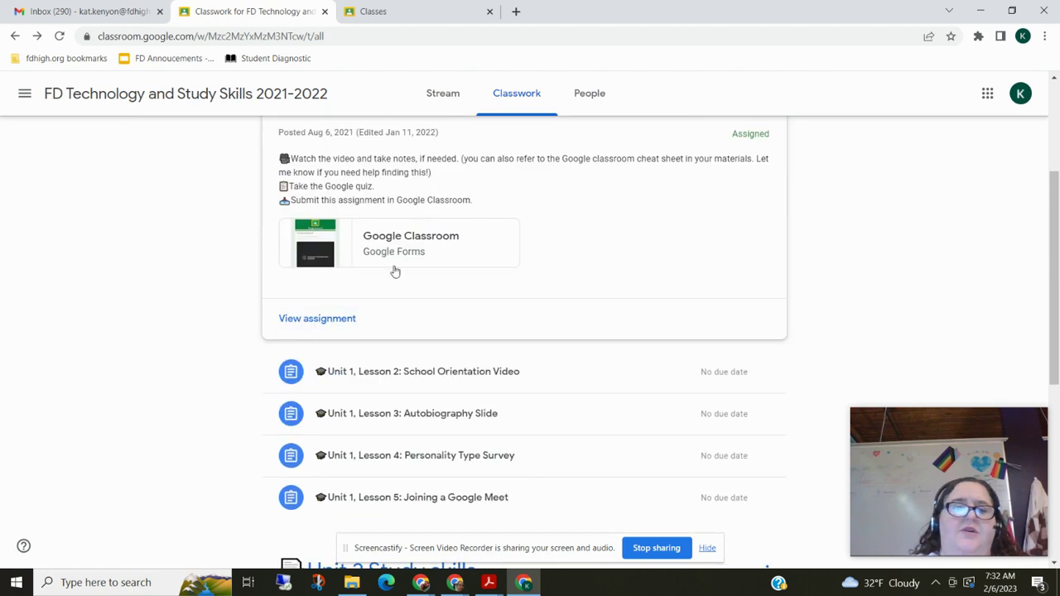
mouse_move(434, 245)
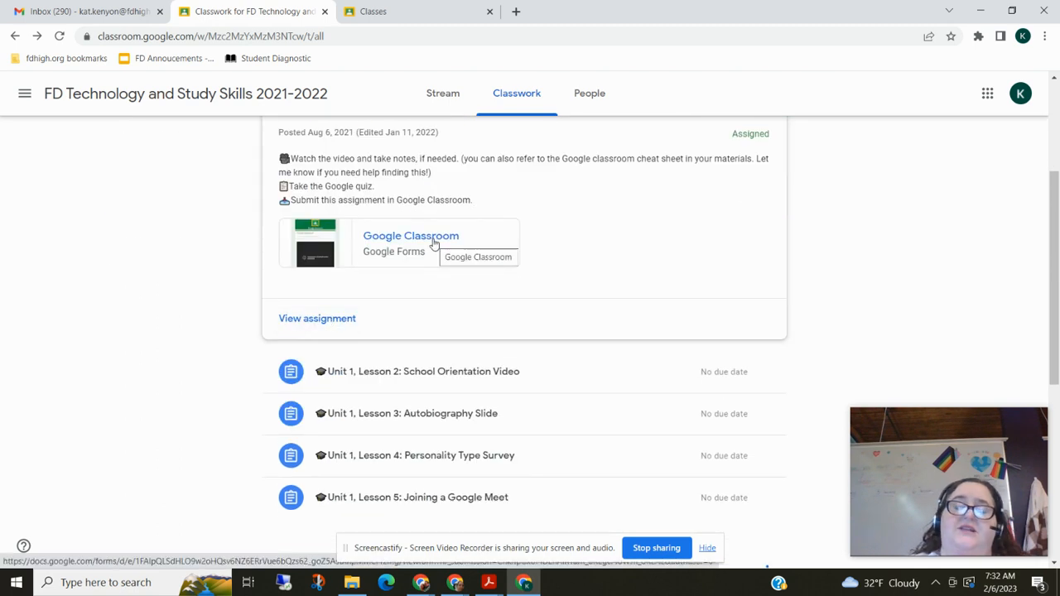
left_click(411, 235)
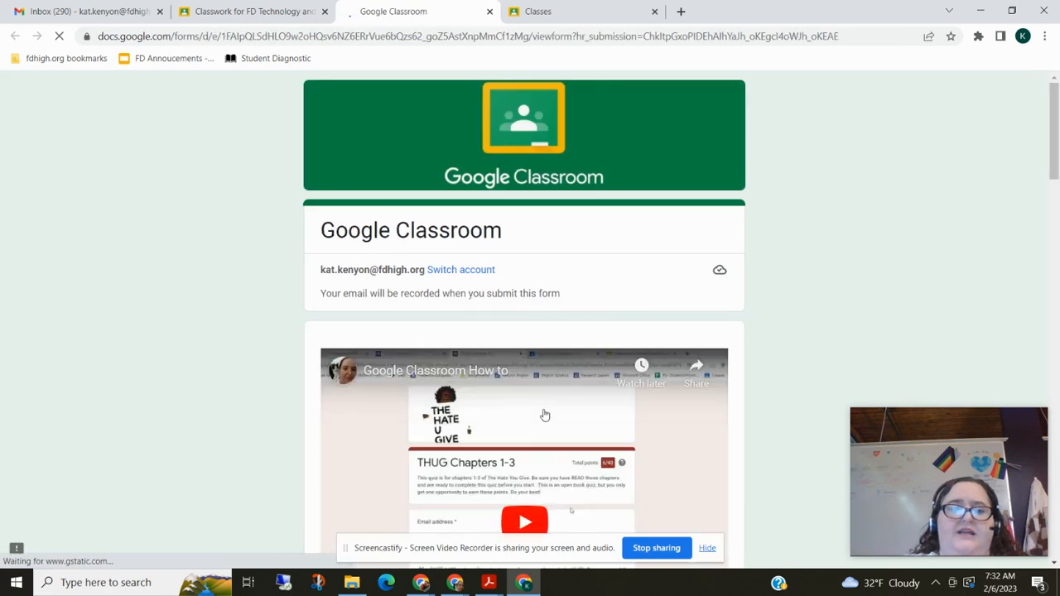
scroll("down", 3)
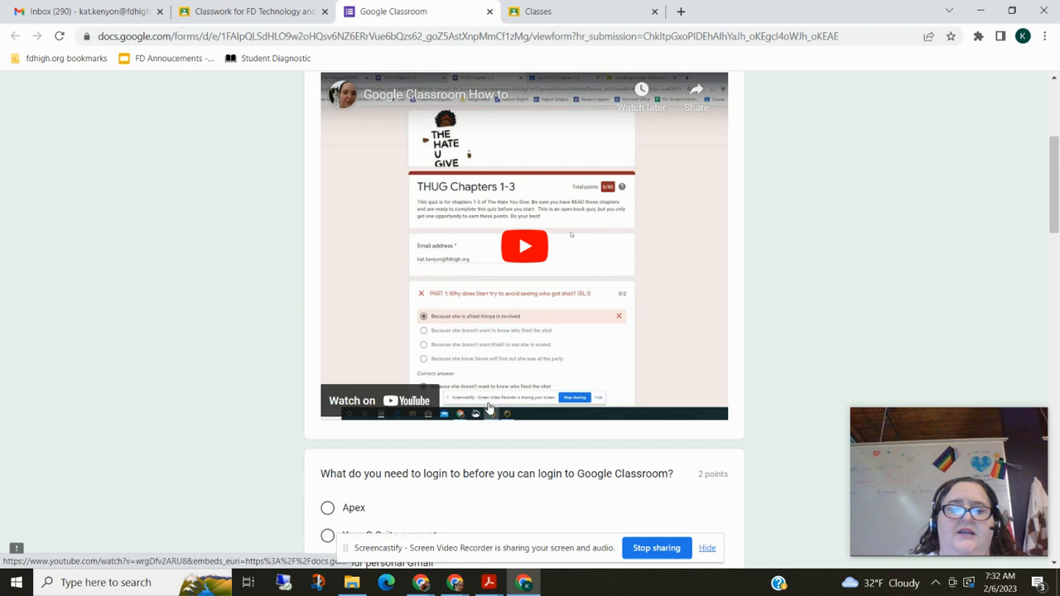
scroll("down", 3)
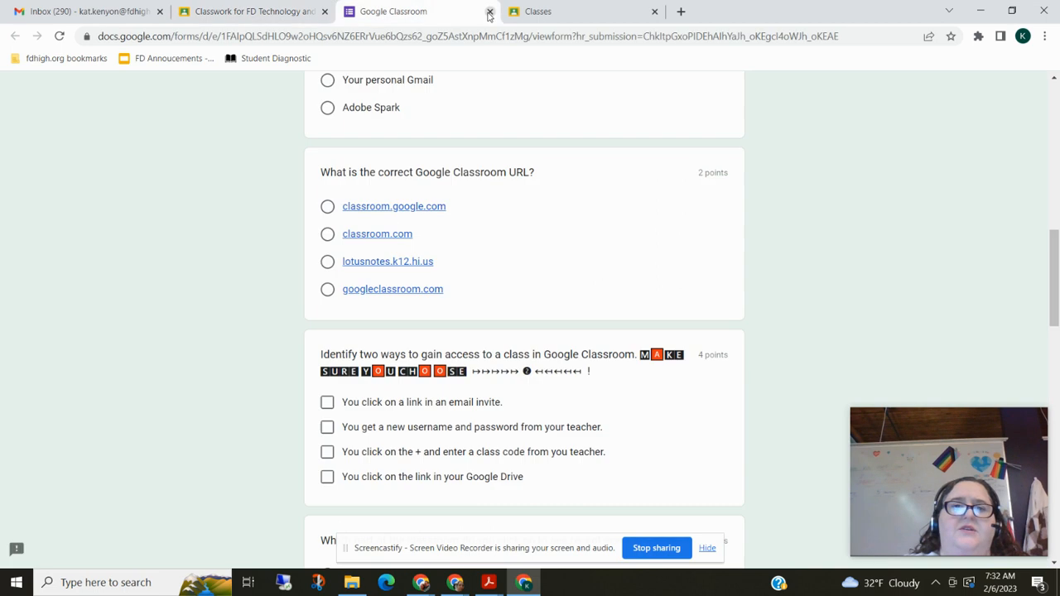
left_click(487, 12)
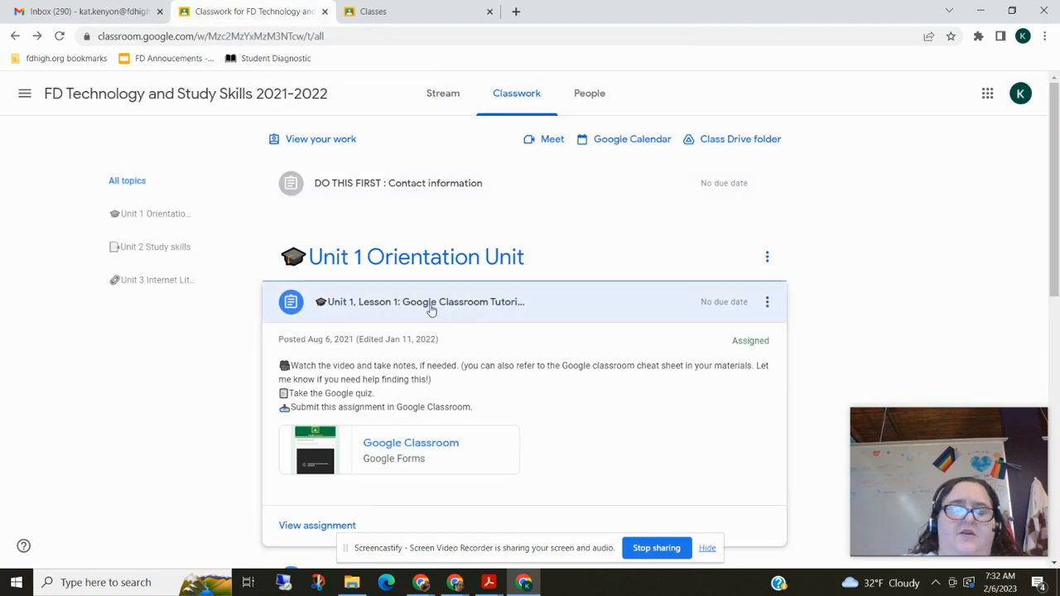
Collapse Lesson 1 and expand Unit 1, Lesson 2: School Orientation Video with its attachments.
left_click(427, 302)
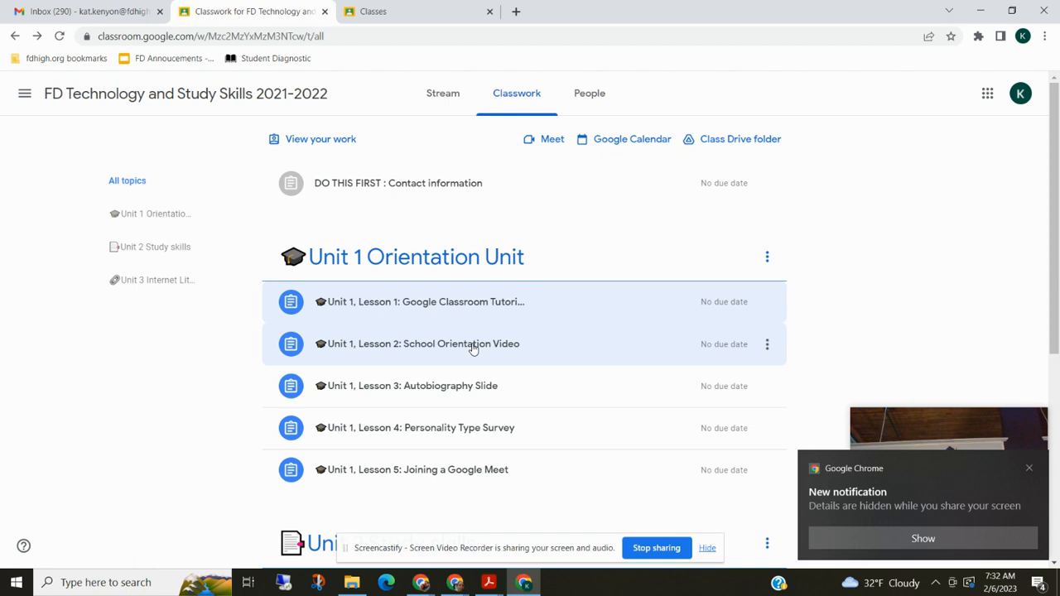
left_click(424, 343)
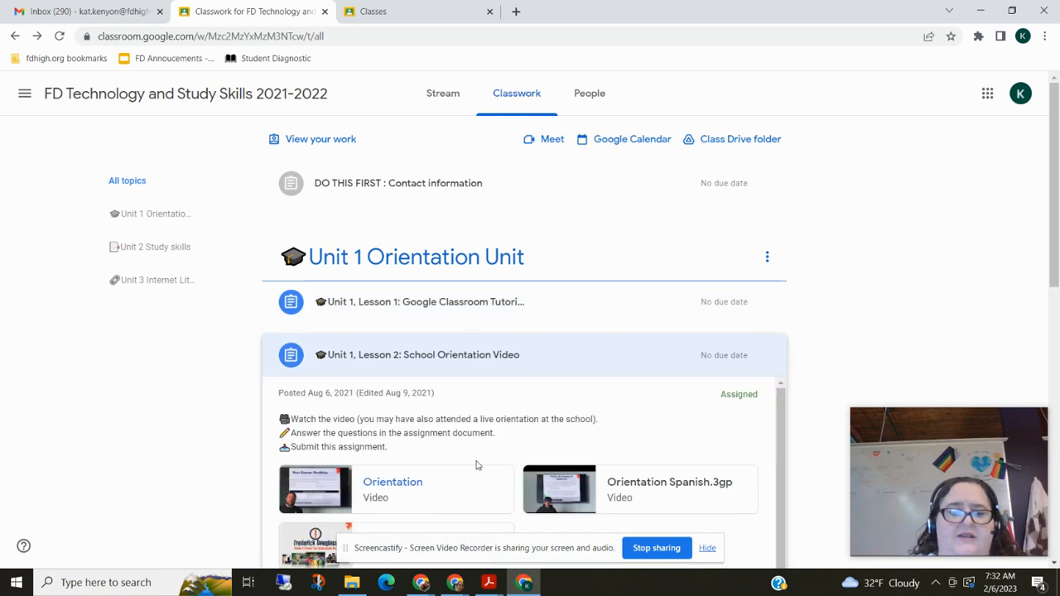
scroll("down", 3)
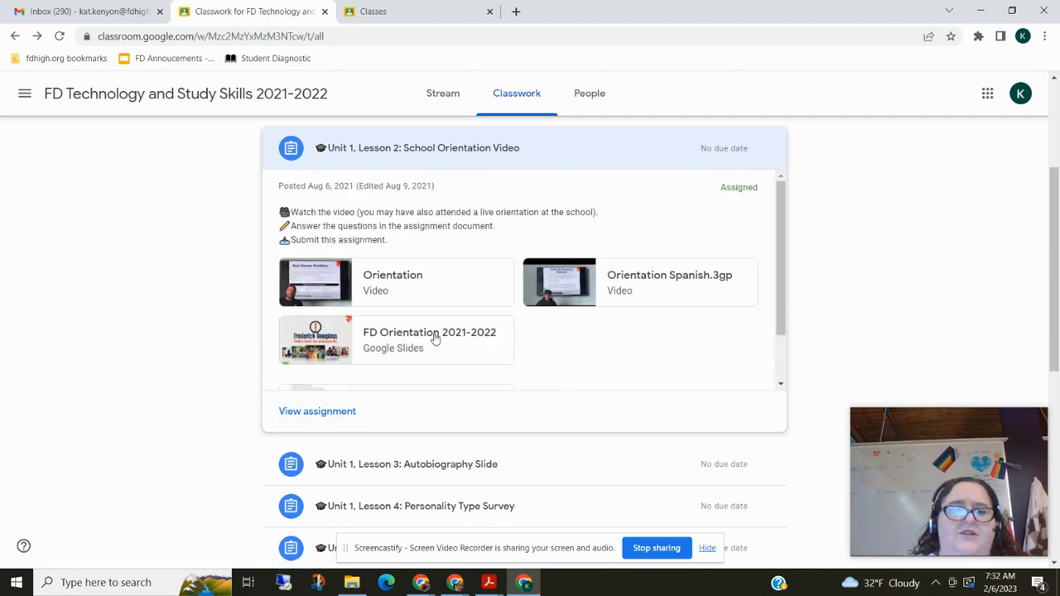
left_click(321, 411)
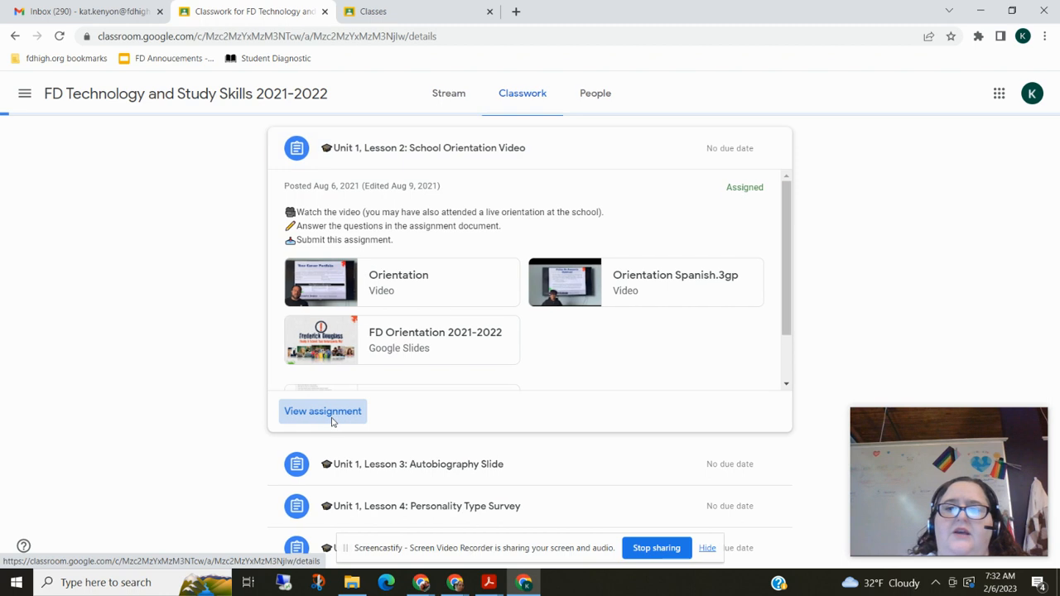
View the full School Orientation Video assignment page with its Your work panel.
left_click(321, 411)
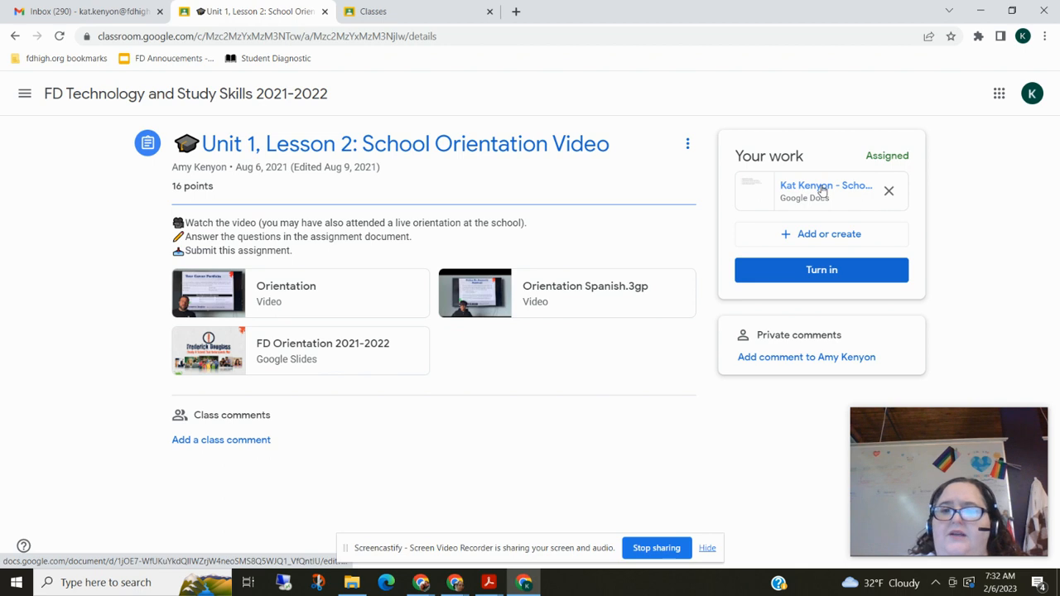
mouse_move(813, 189)
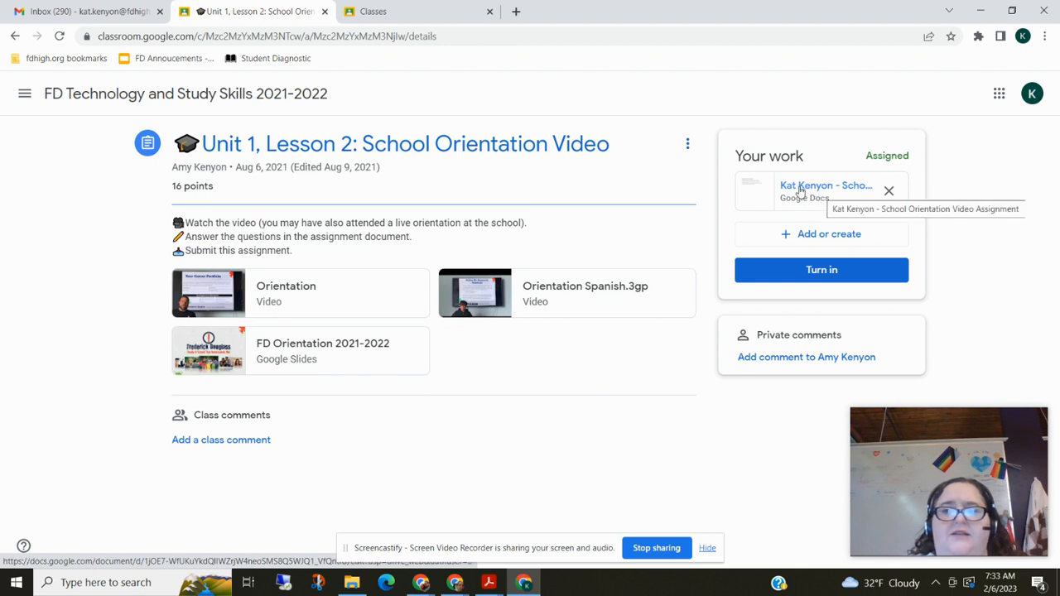
mouse_move(838, 169)
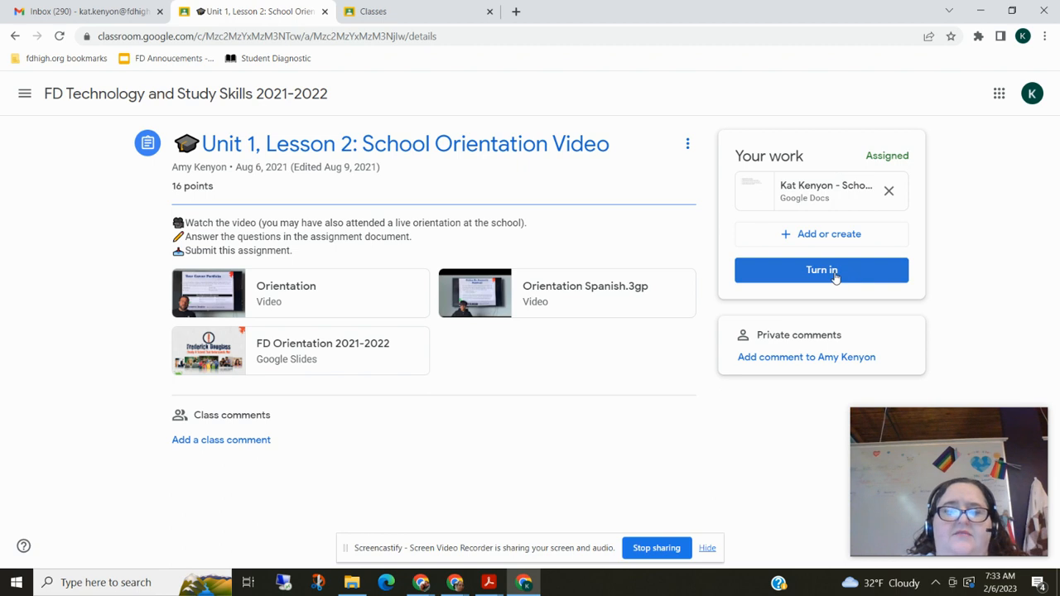
mouse_move(828, 275)
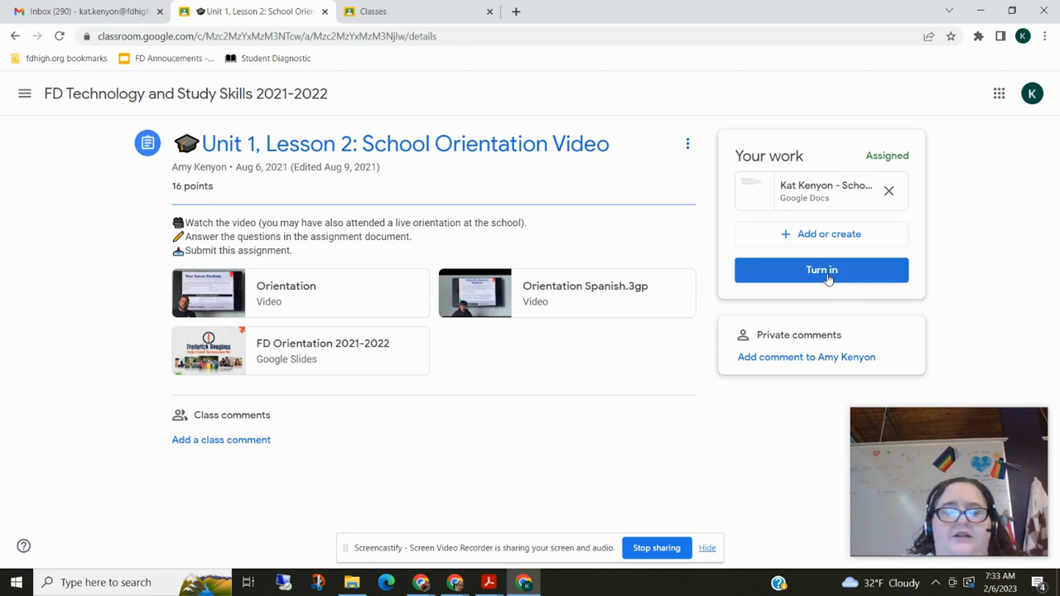
mouse_move(915, 275)
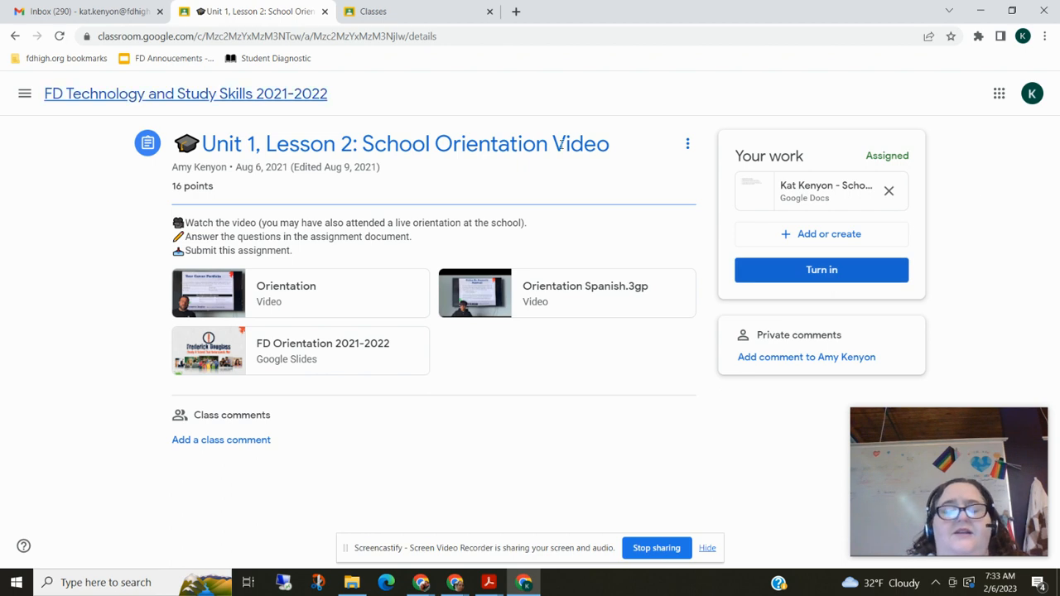
mouse_move(822, 238)
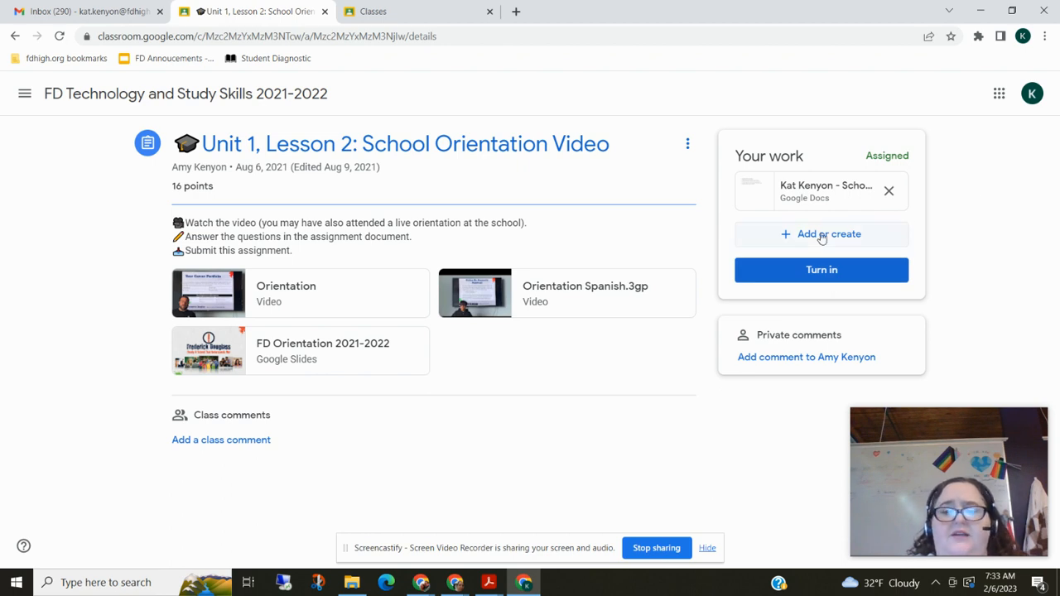
left_click(822, 235)
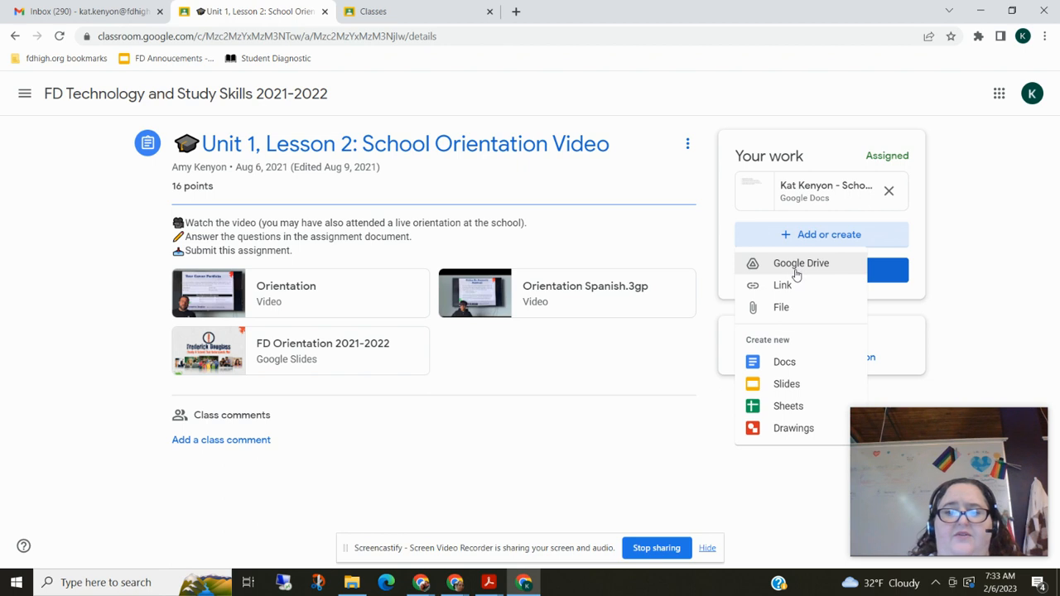
mouse_move(787, 292)
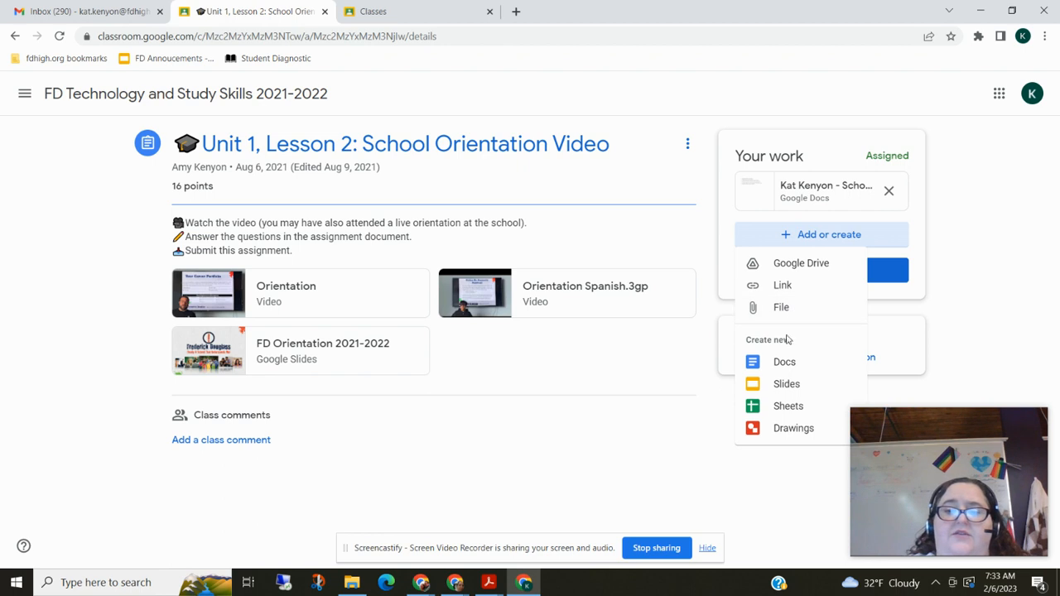
mouse_move(785, 384)
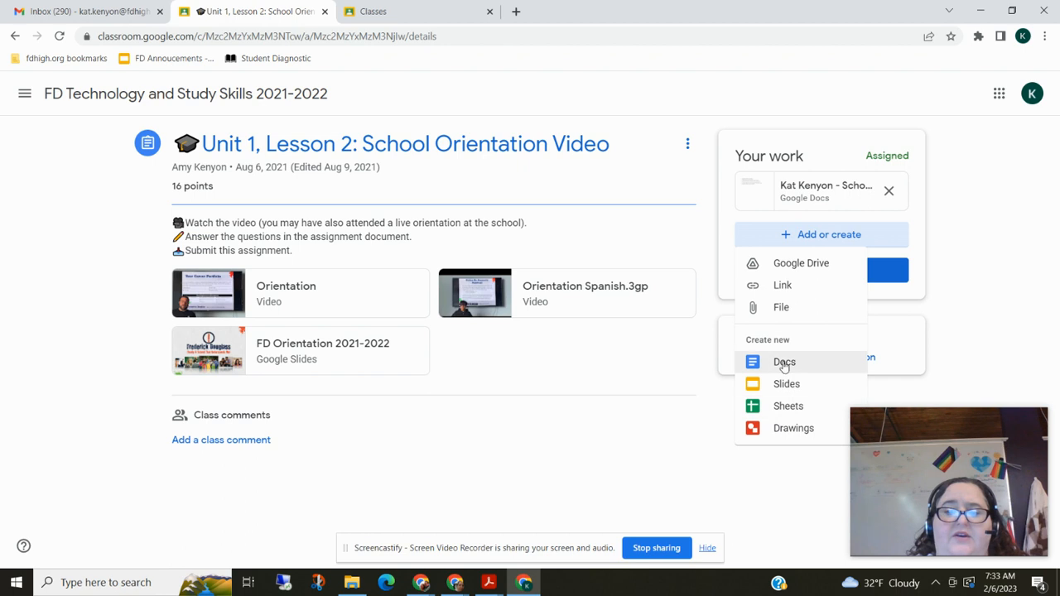
mouse_move(799, 330)
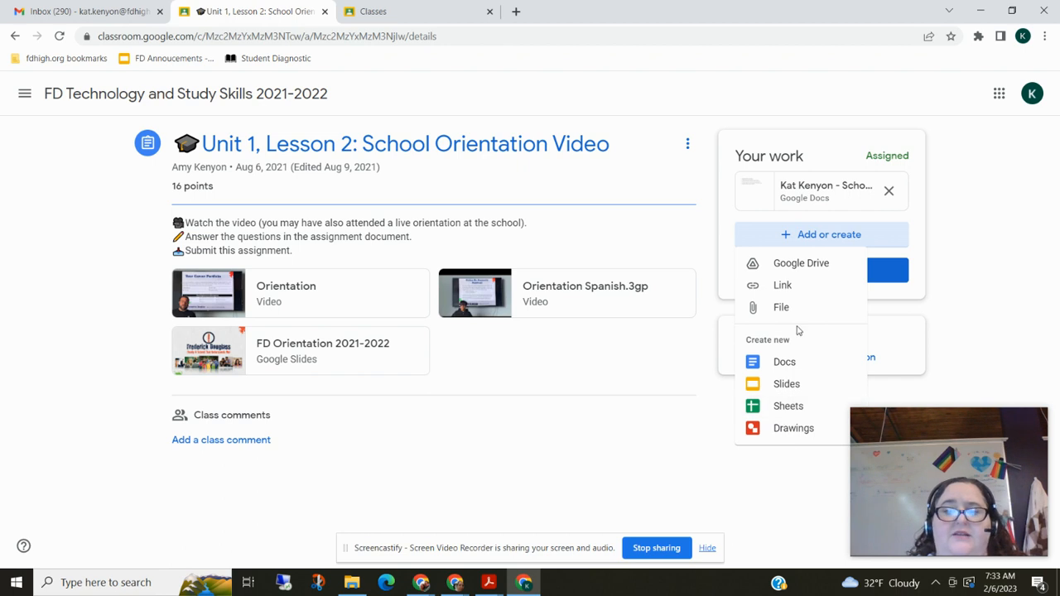
mouse_move(798, 265)
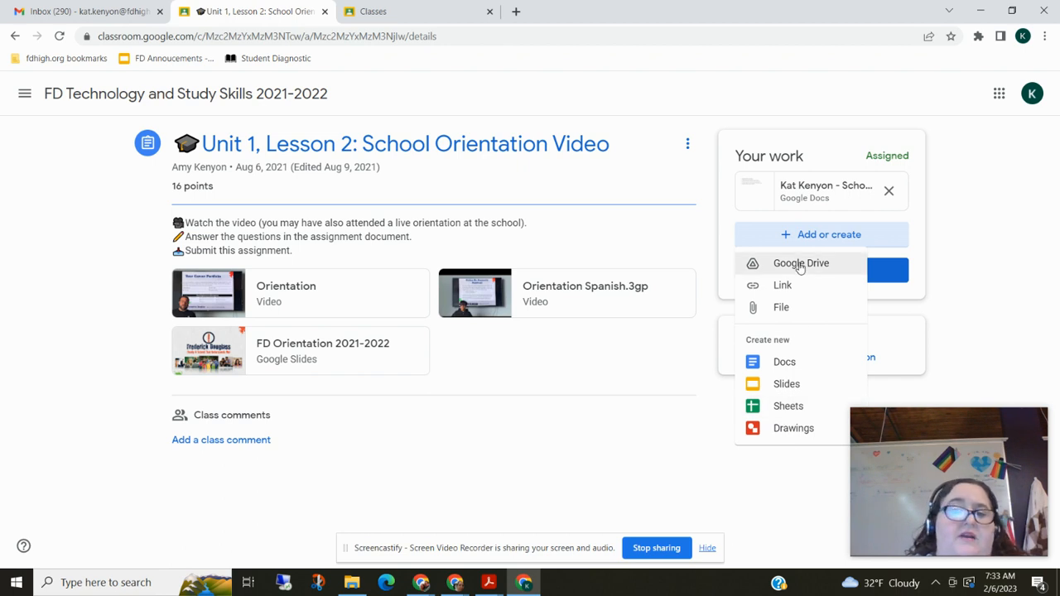
mouse_move(777, 403)
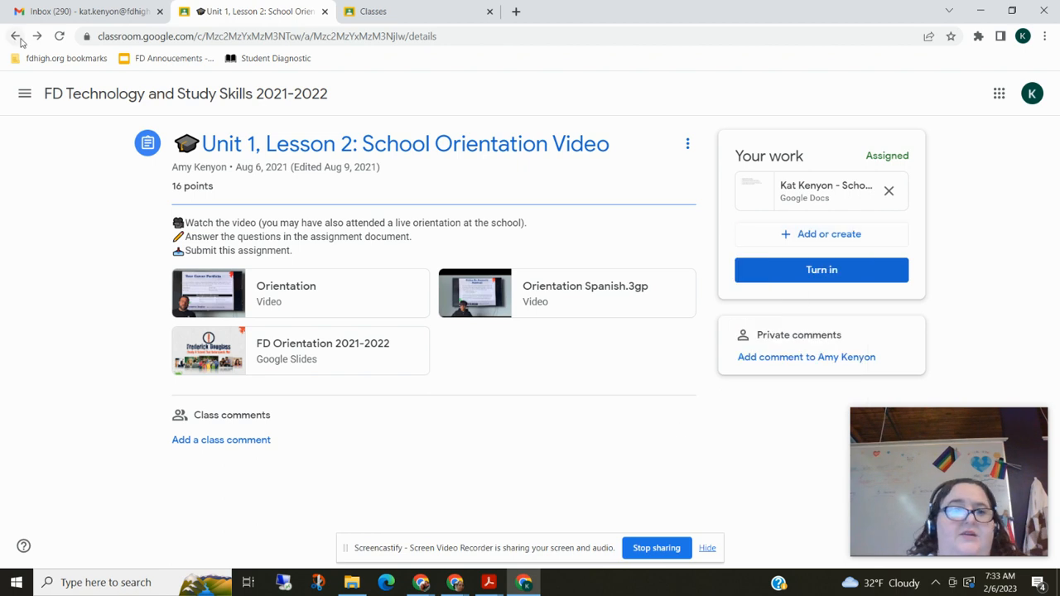
mouse_move(883, 285)
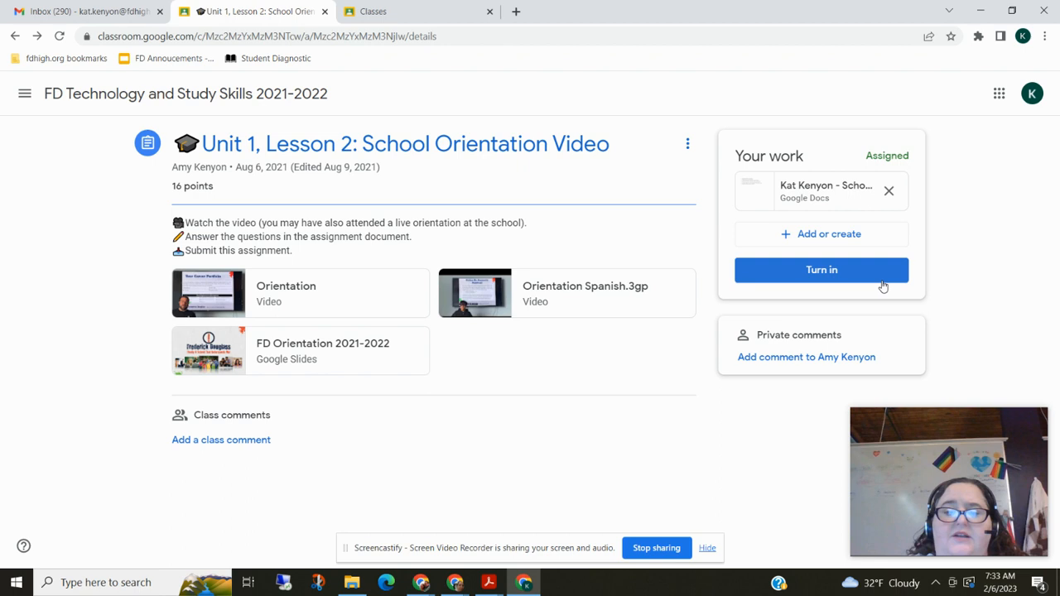
mouse_move(798, 359)
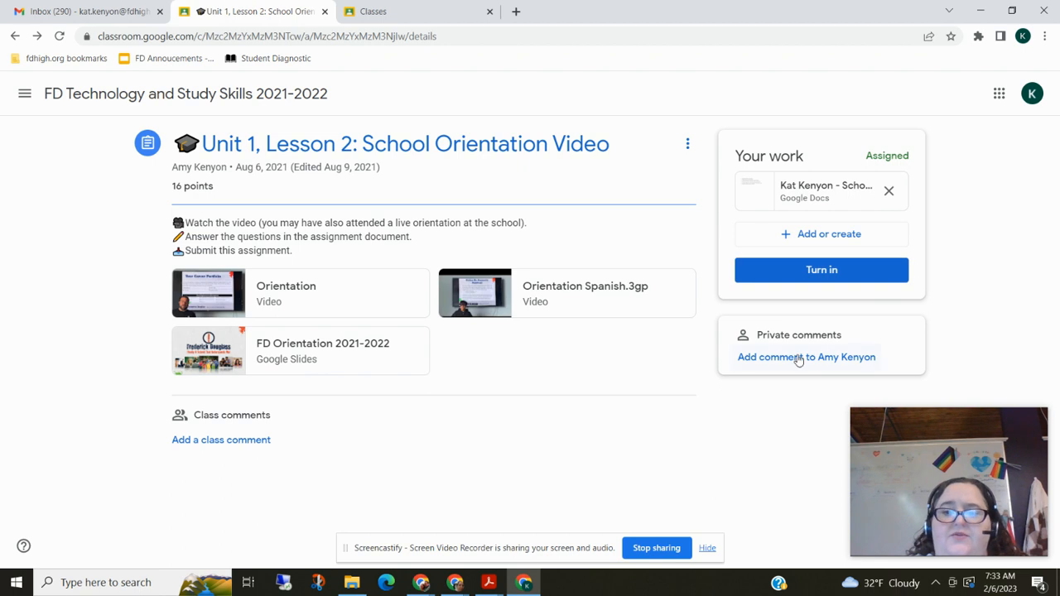
mouse_move(845, 374)
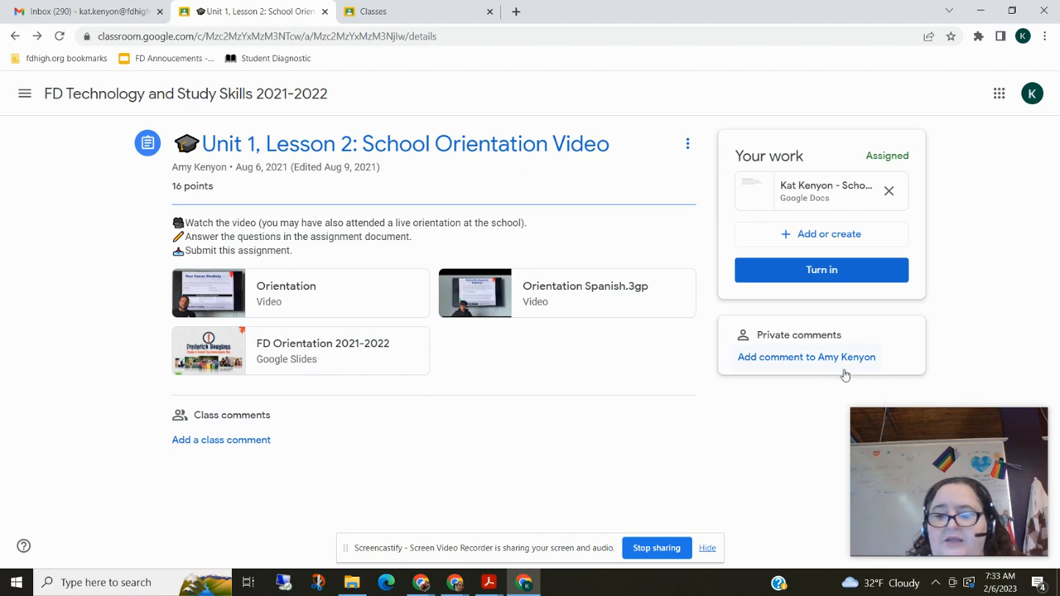
mouse_move(855, 361)
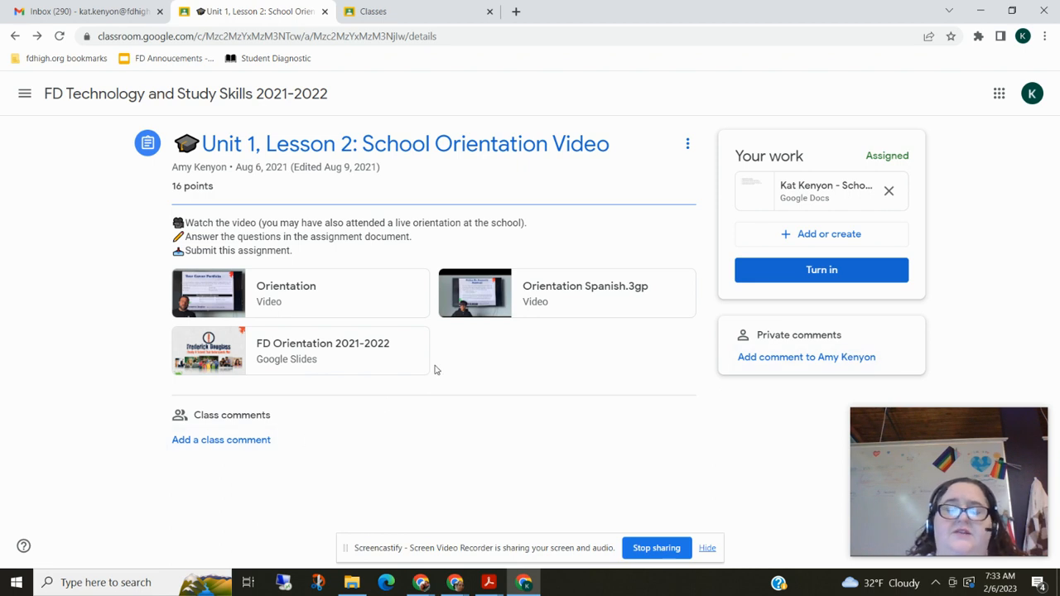
mouse_move(212, 444)
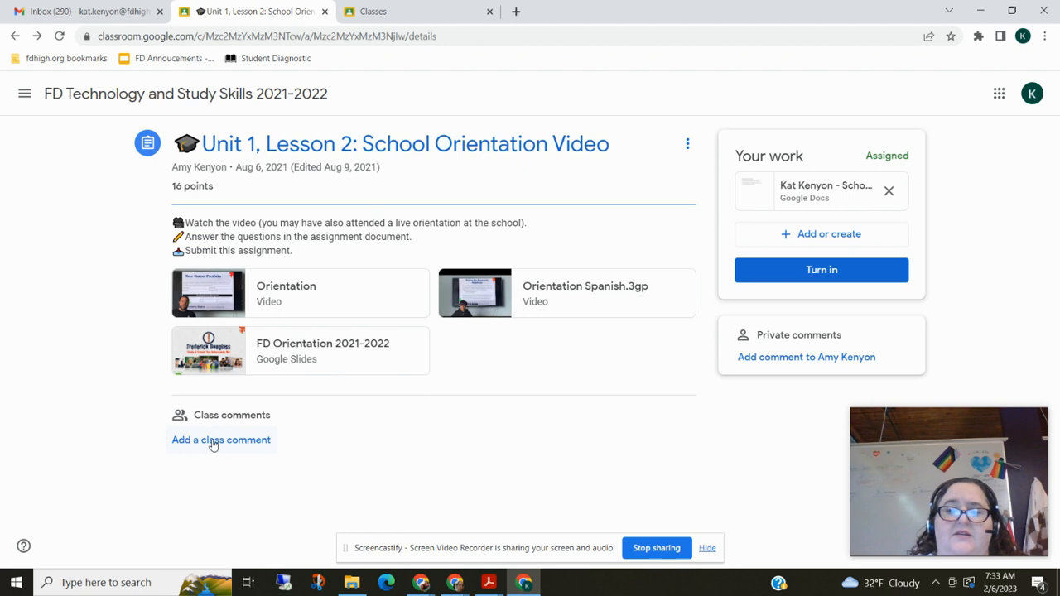
mouse_move(795, 381)
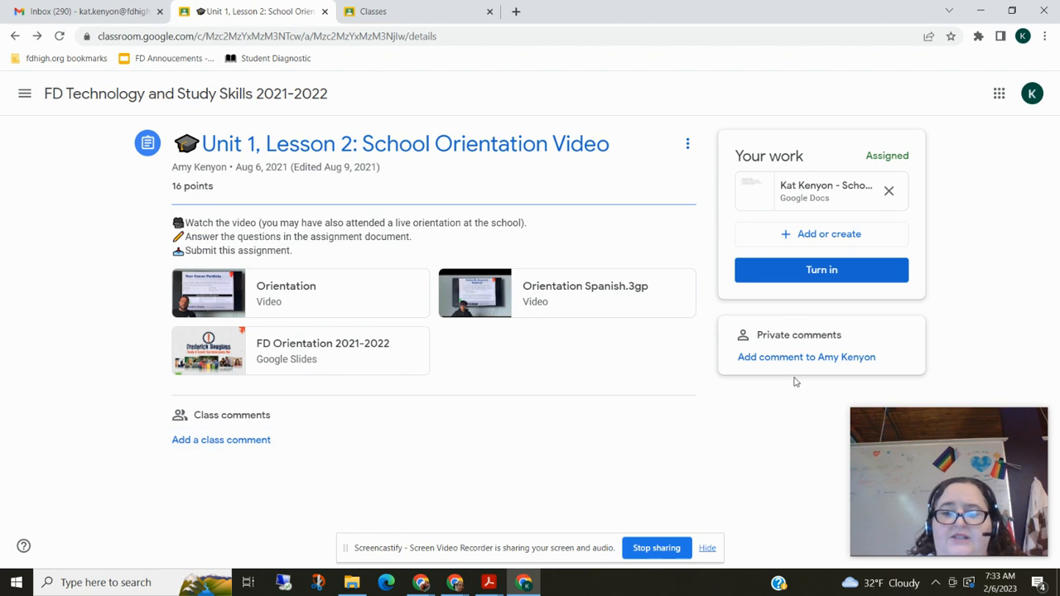
mouse_move(822, 365)
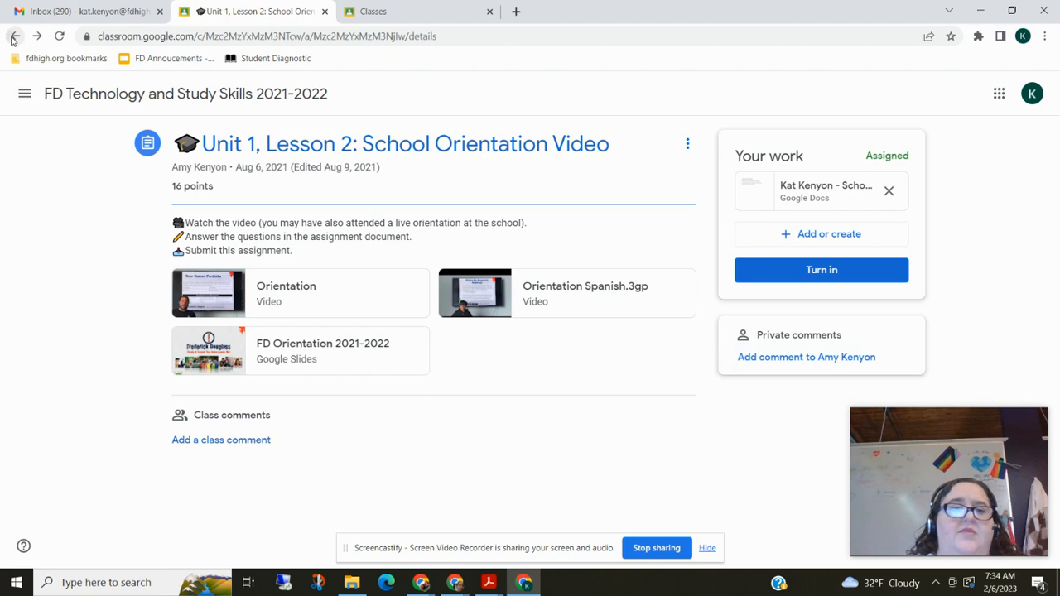
Return from the assignment page to the class's Classwork list.
left_click(15, 37)
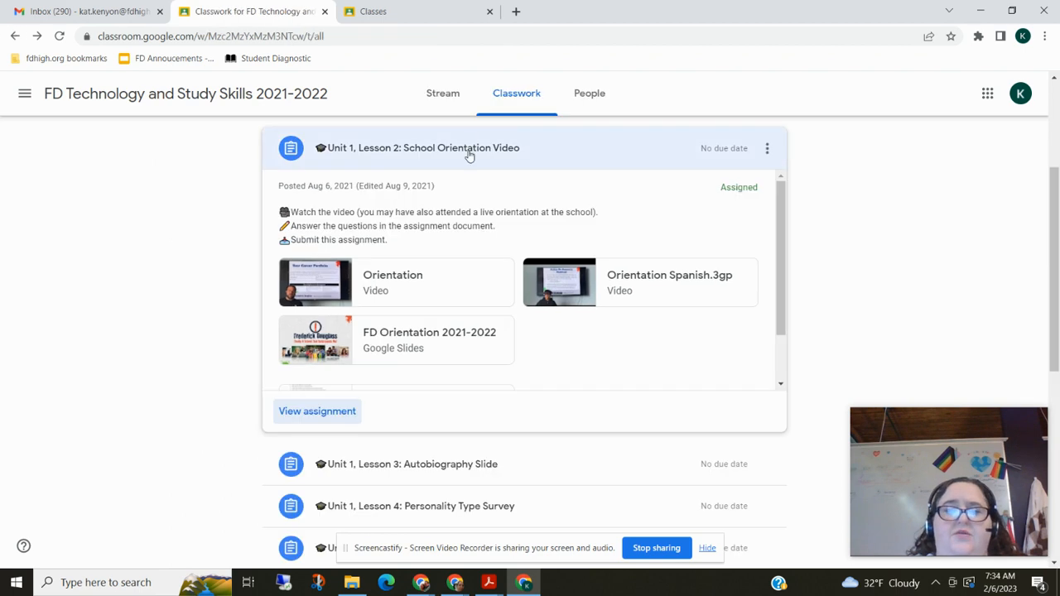
Expand Unit 1, Lesson 3: Autobiography Slide and view its full assignment page.
scroll("down", 3)
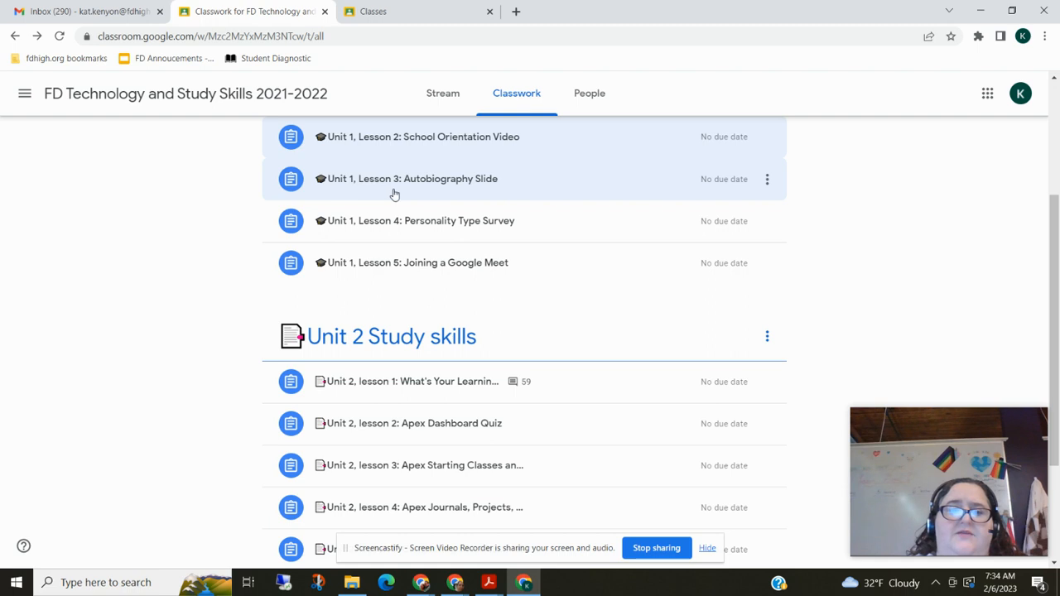
left_click(407, 181)
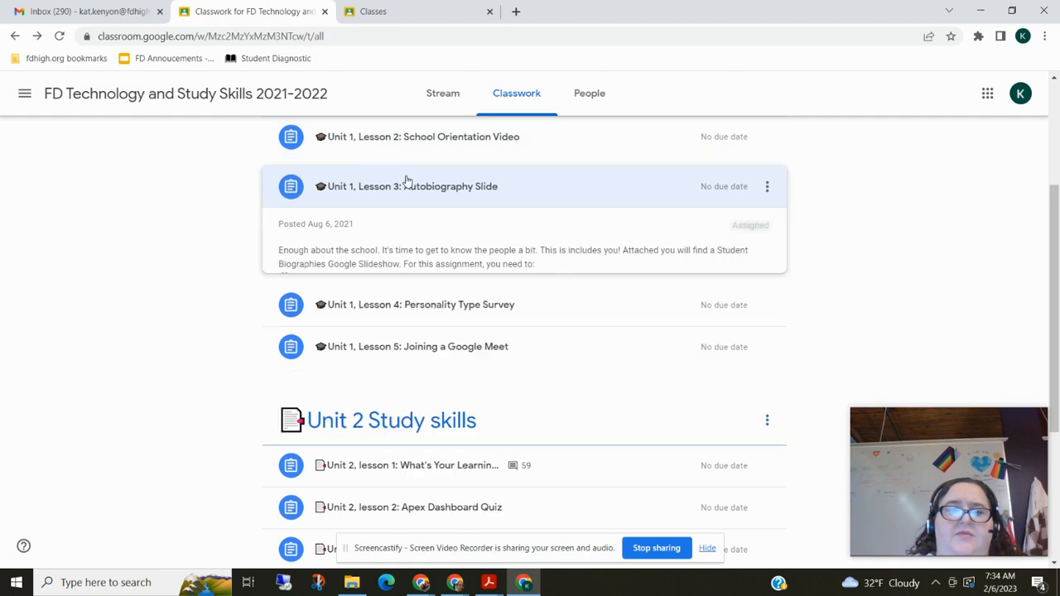
left_click(412, 185)
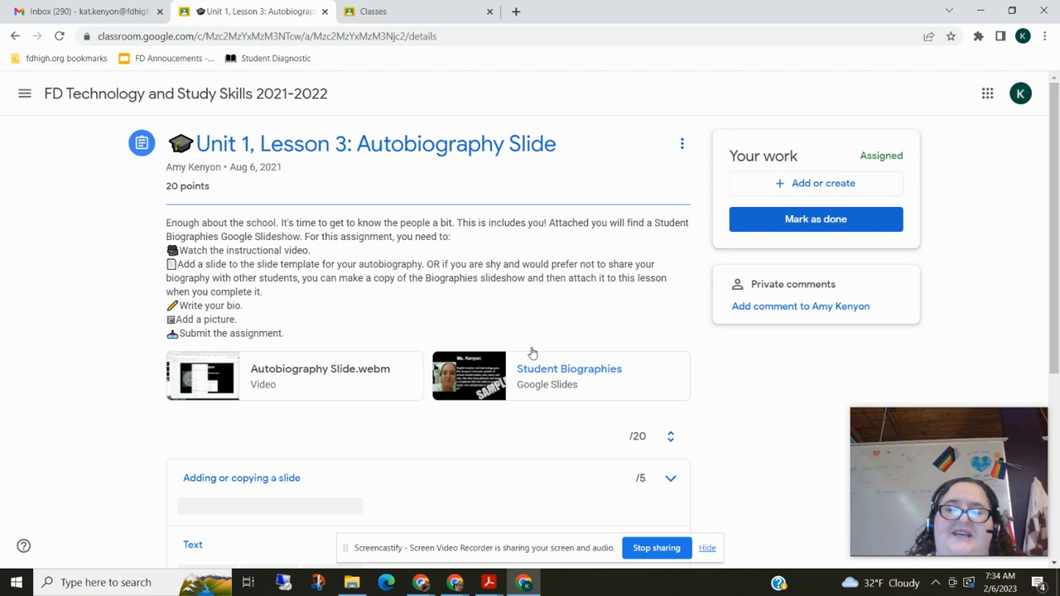
mouse_move(818, 158)
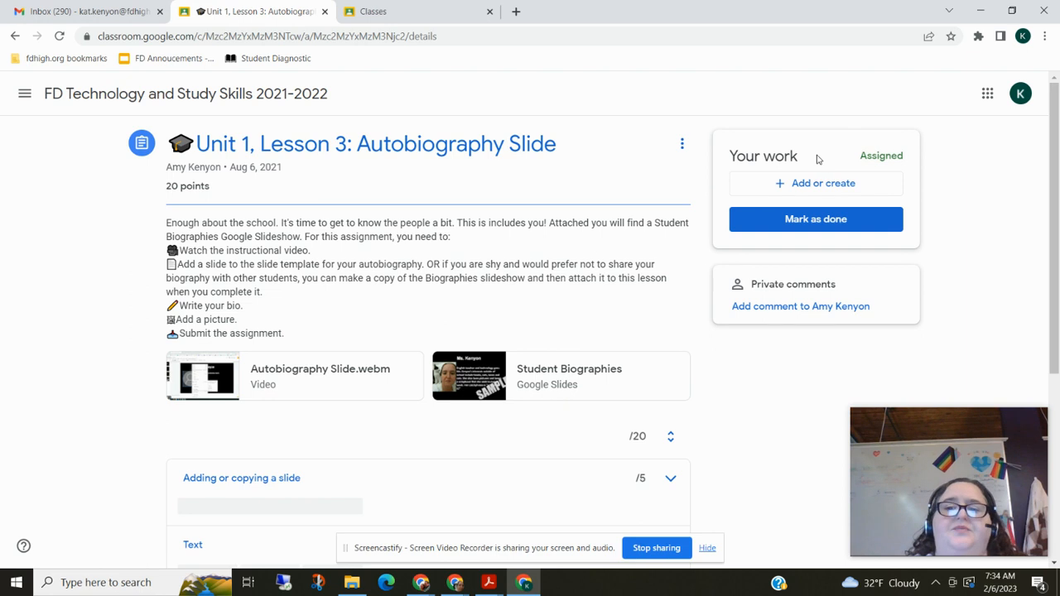
mouse_move(600, 371)
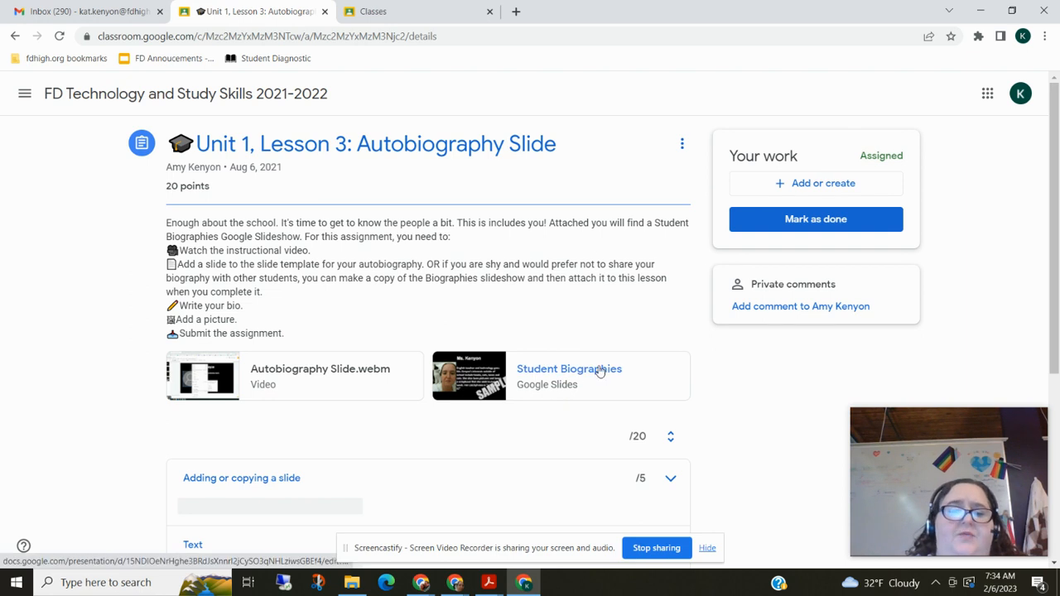
mouse_move(600, 371)
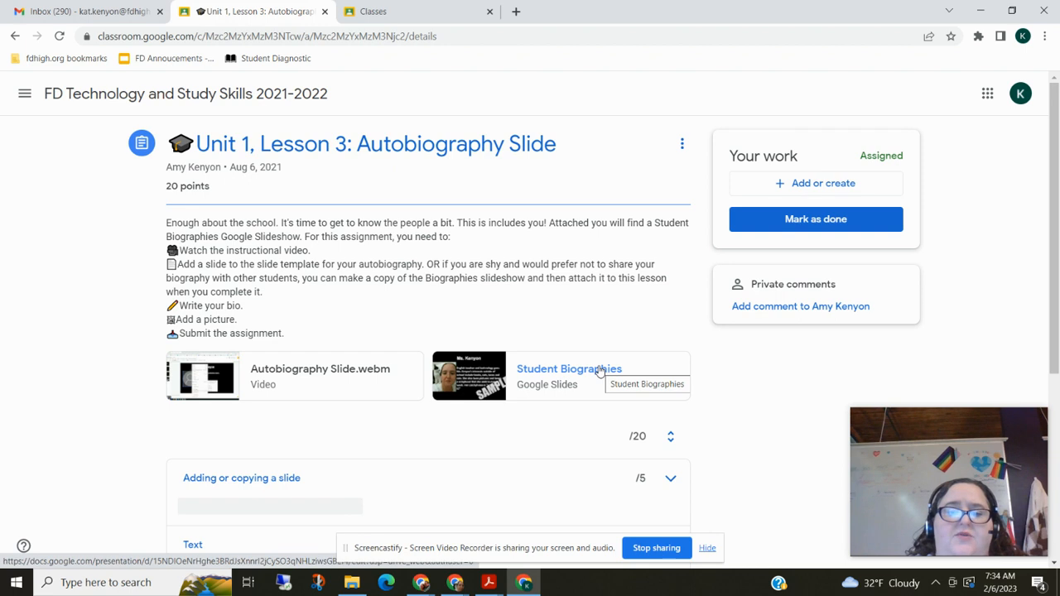
left_click(570, 368)
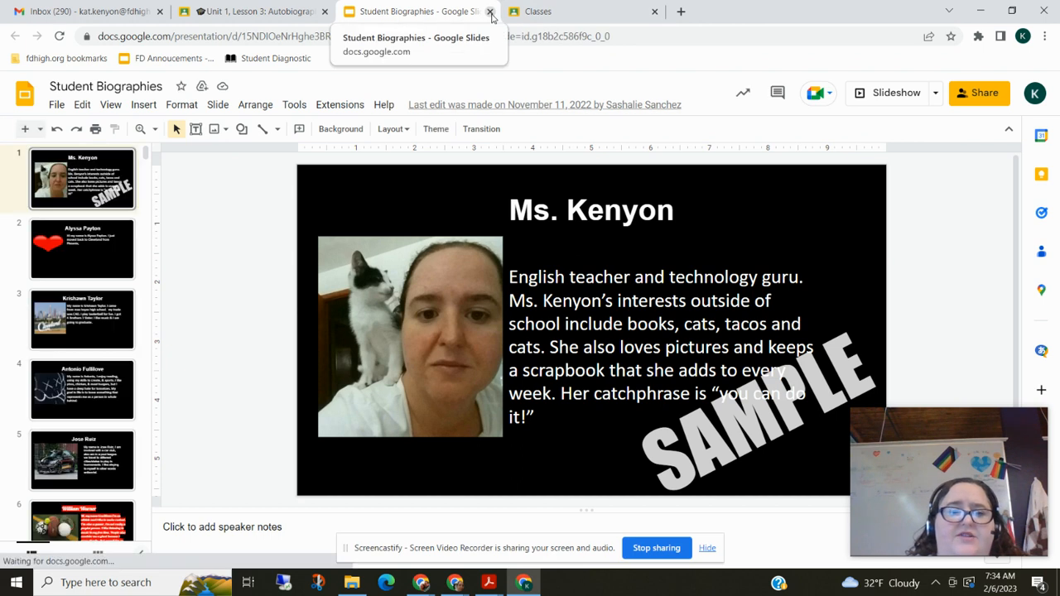
left_click(490, 11)
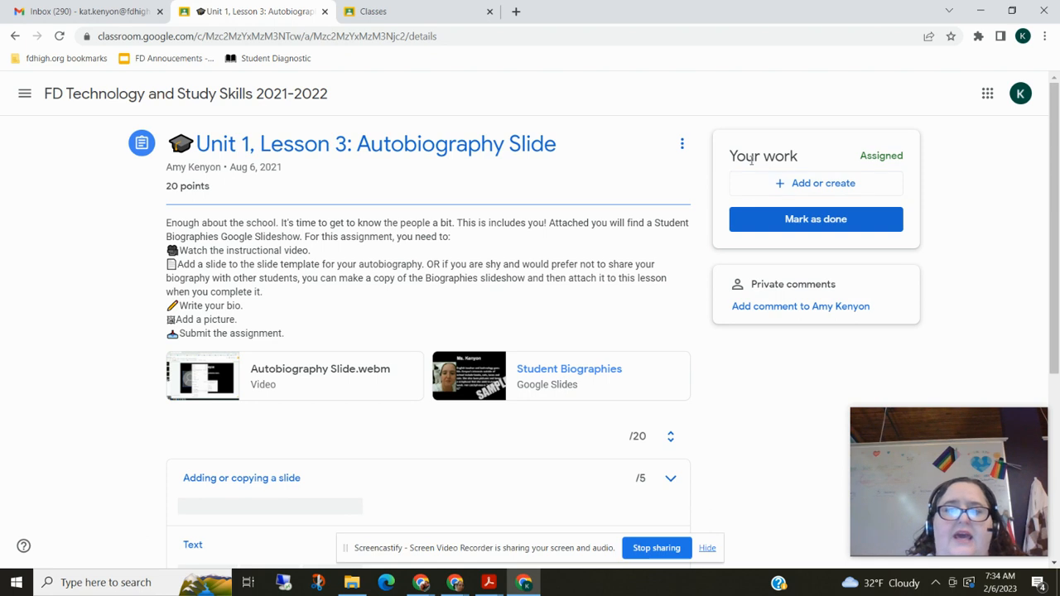
mouse_move(823, 221)
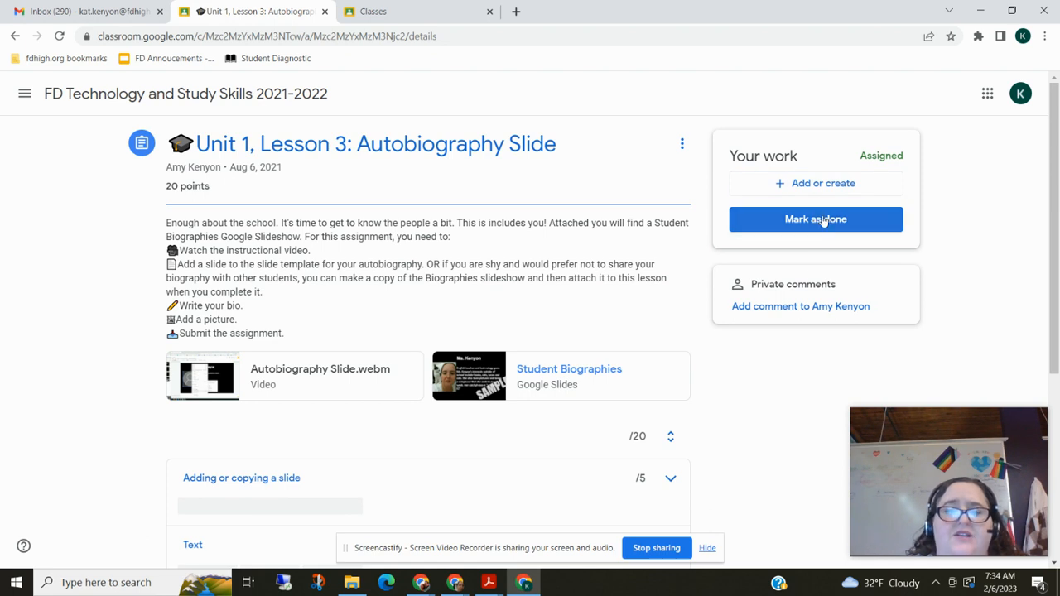
mouse_move(851, 237)
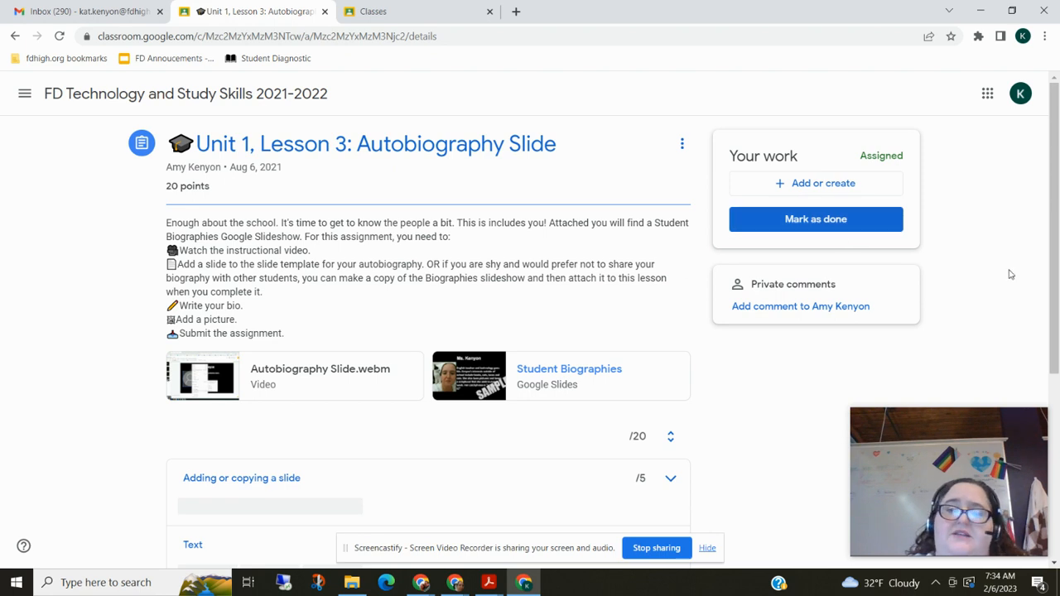
mouse_move(875, 272)
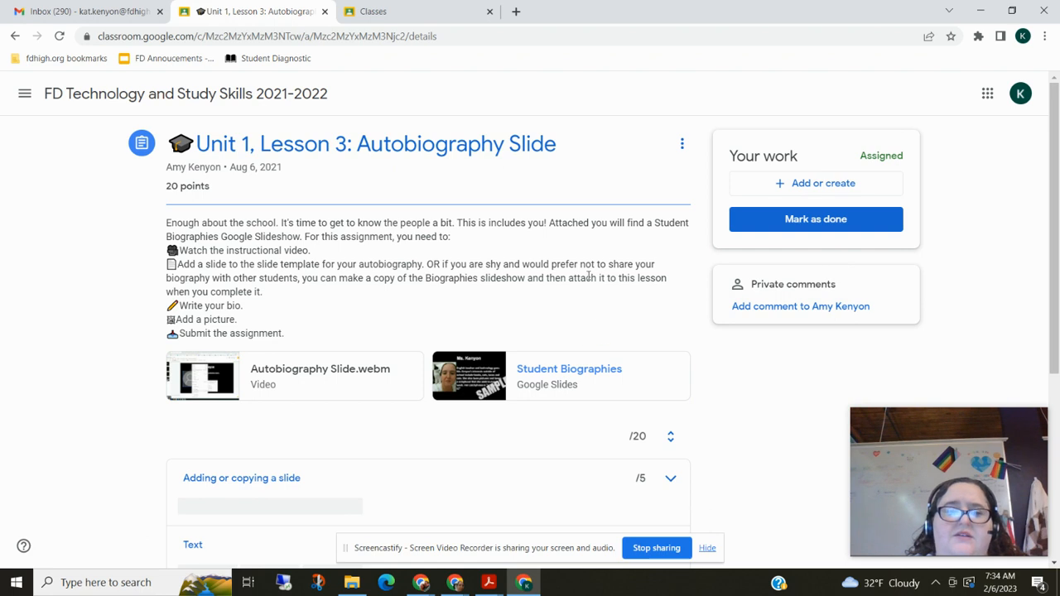
Scroll to the rubric: slide, text, picture 5 points each, grammar 2, title 3.
scroll("down", 3)
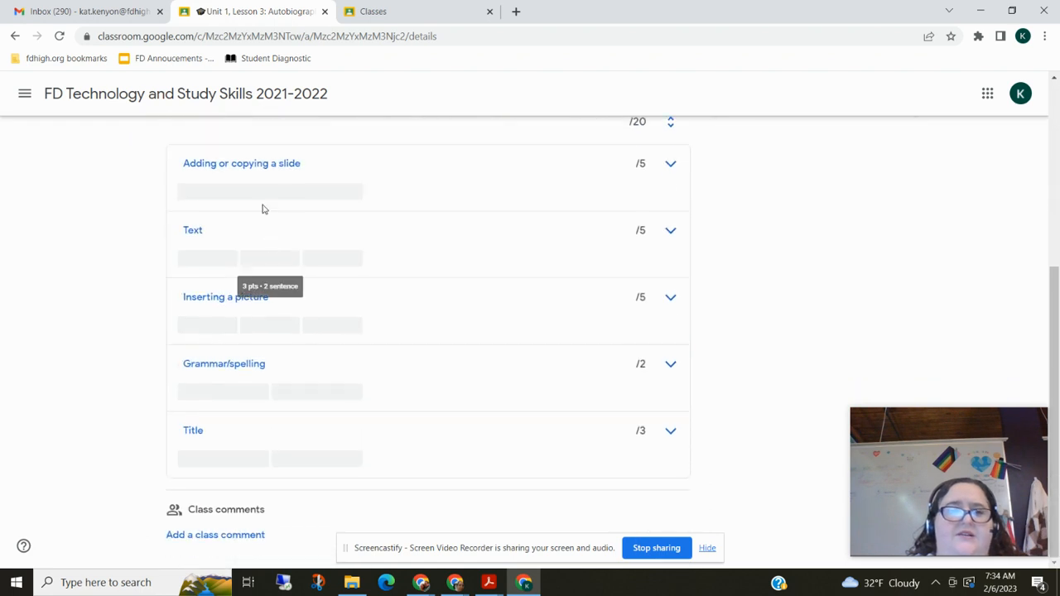
mouse_move(288, 218)
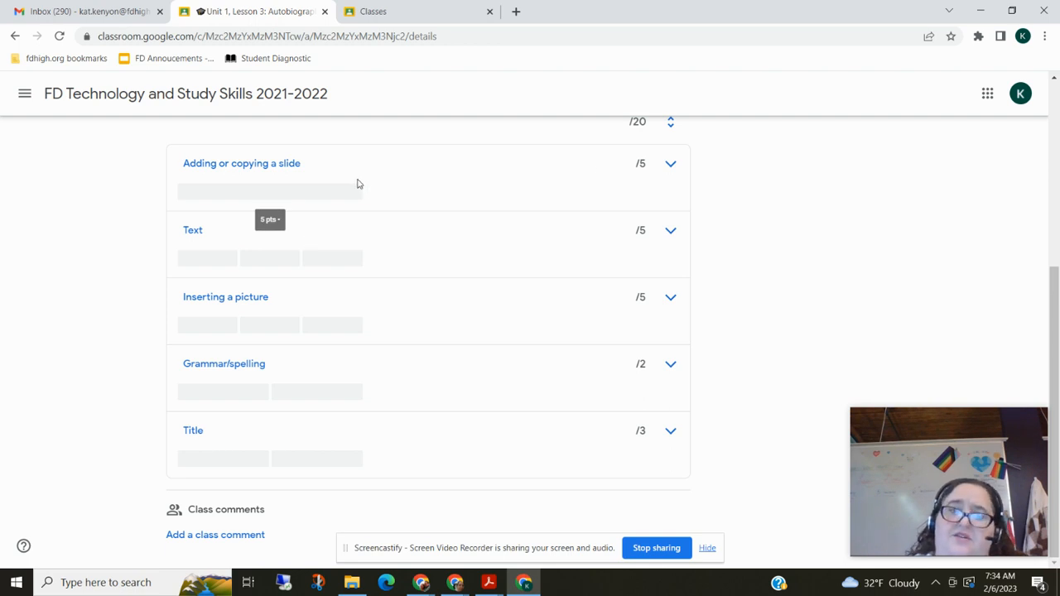
mouse_move(381, 256)
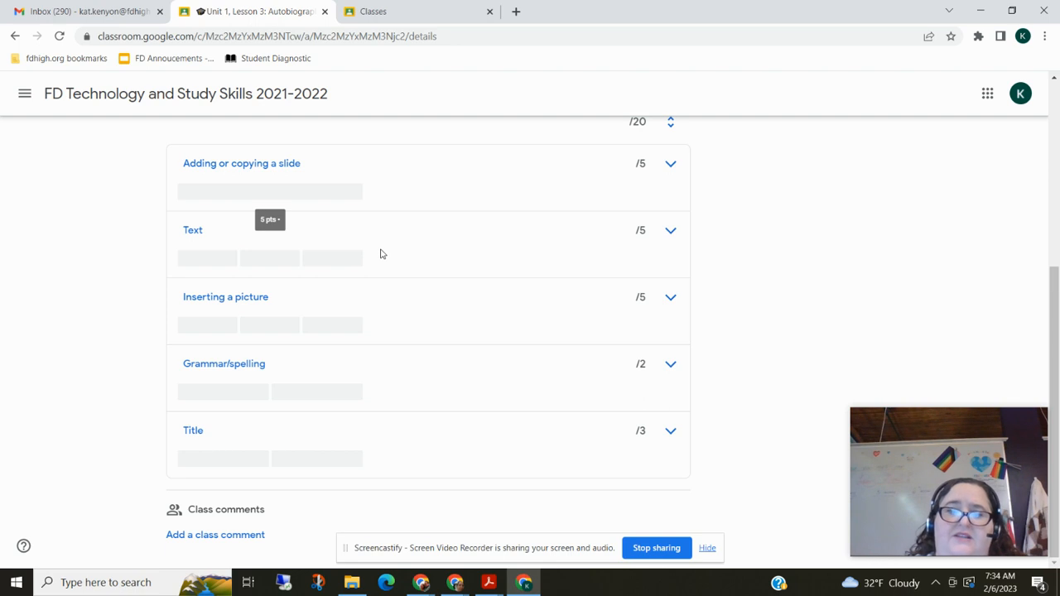
mouse_move(437, 249)
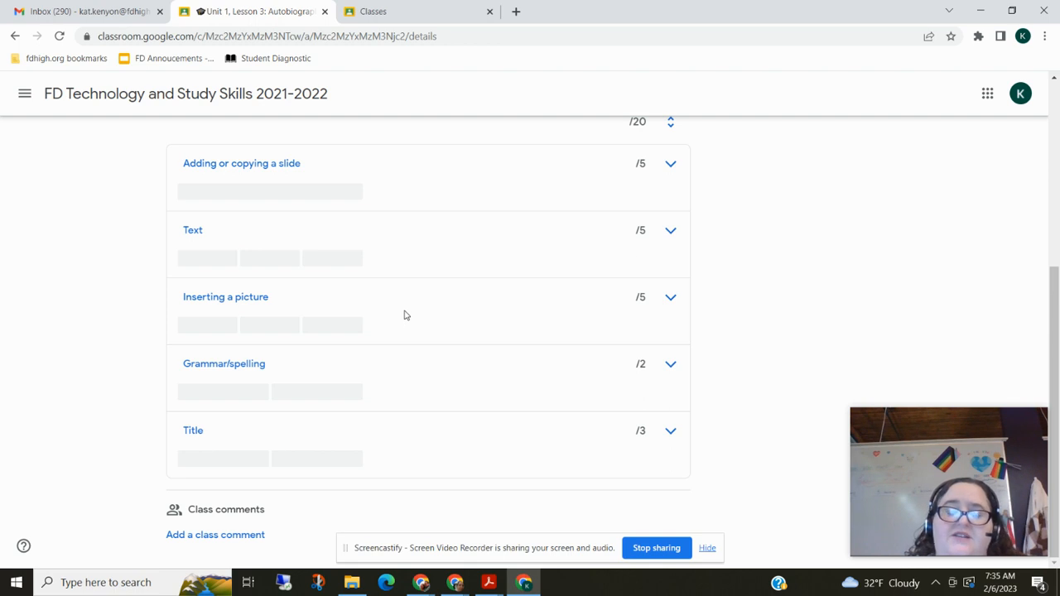
mouse_move(474, 333)
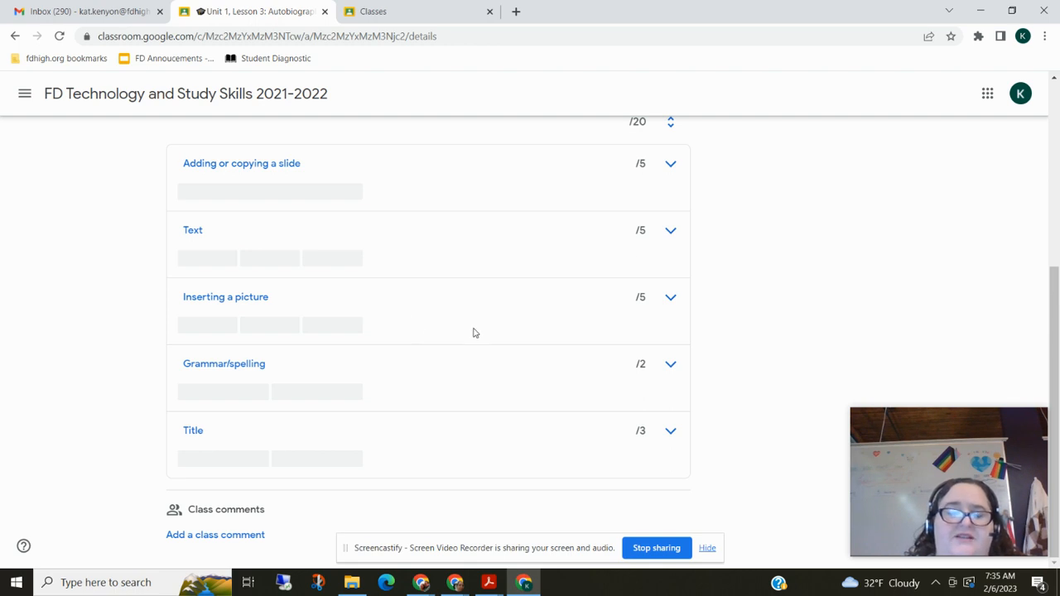
mouse_move(492, 398)
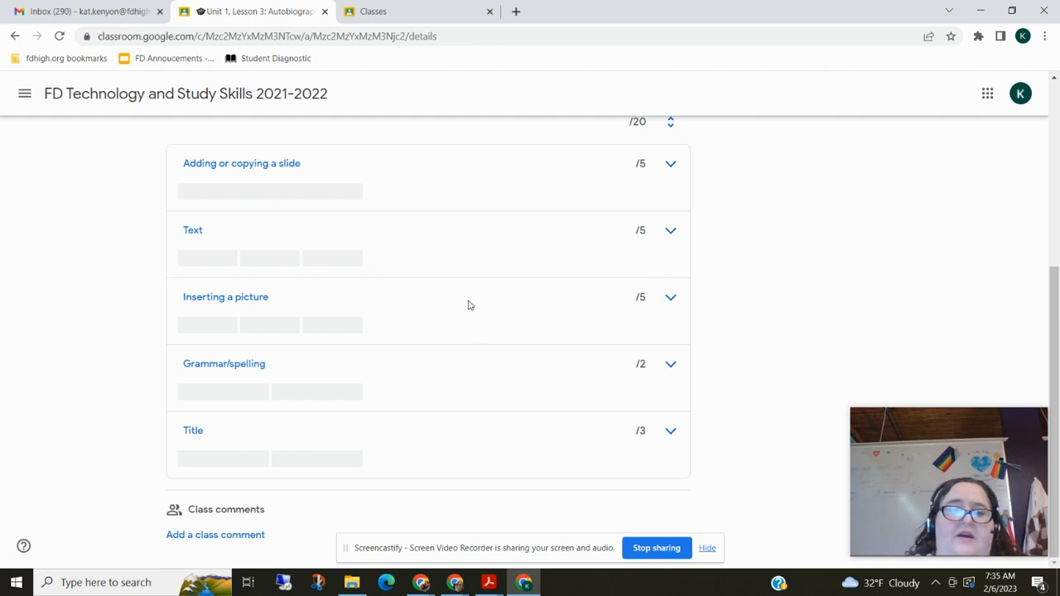
mouse_move(404, 381)
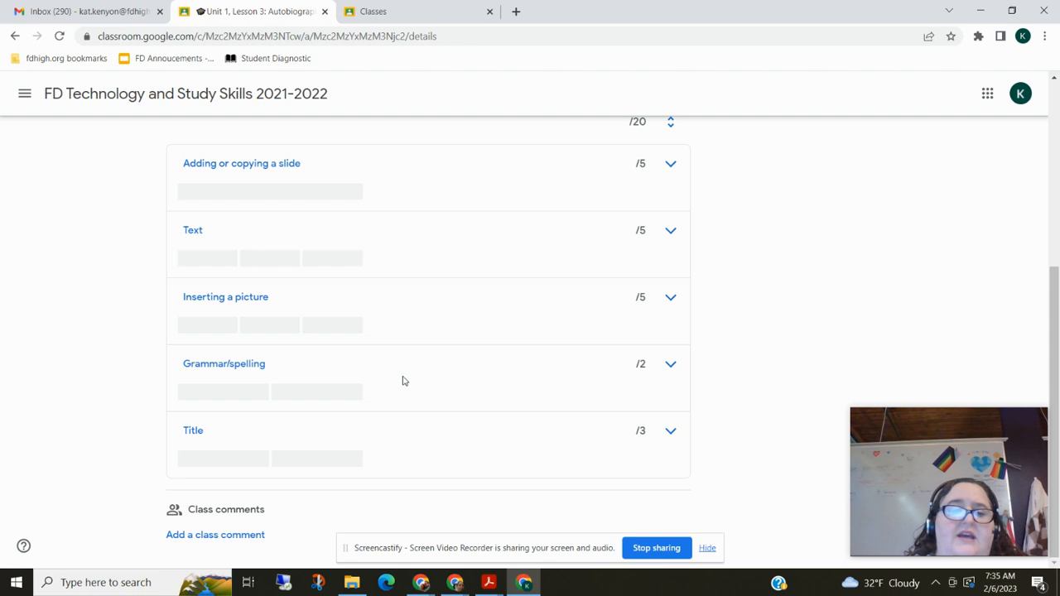
mouse_move(544, 422)
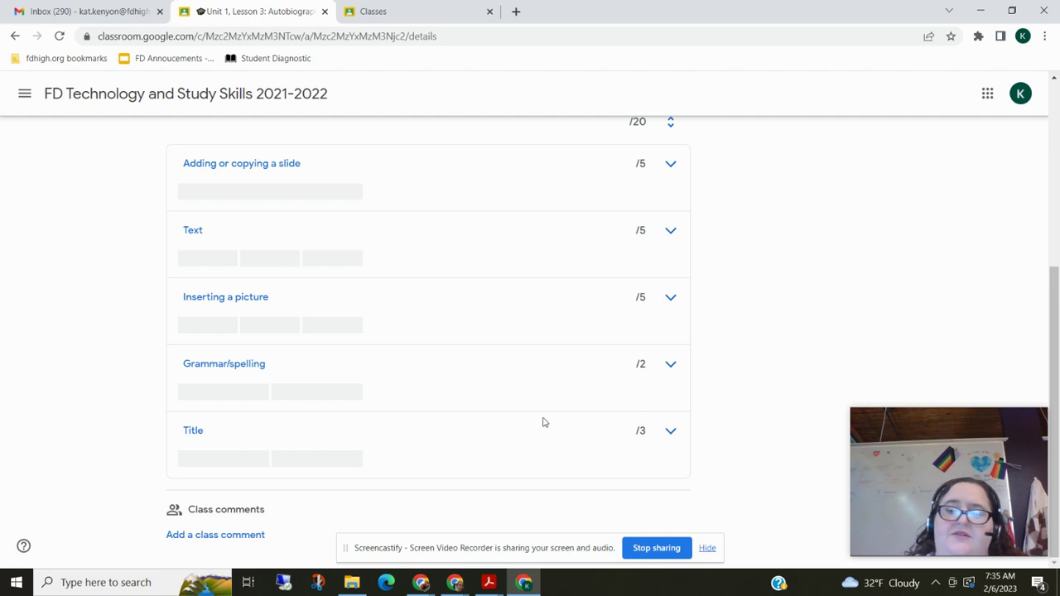
mouse_move(13, 39)
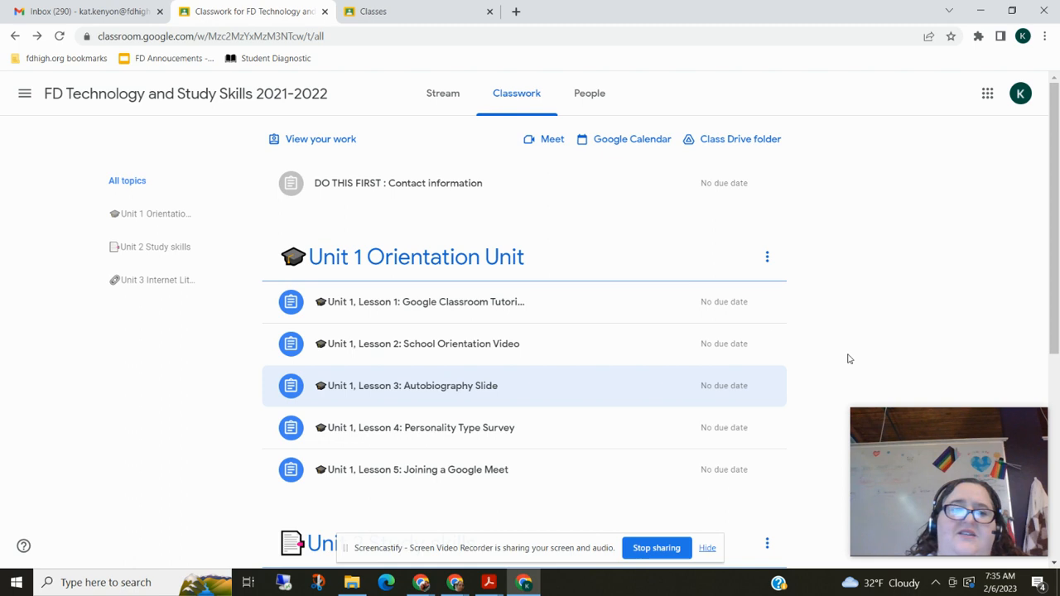
mouse_move(810, 332)
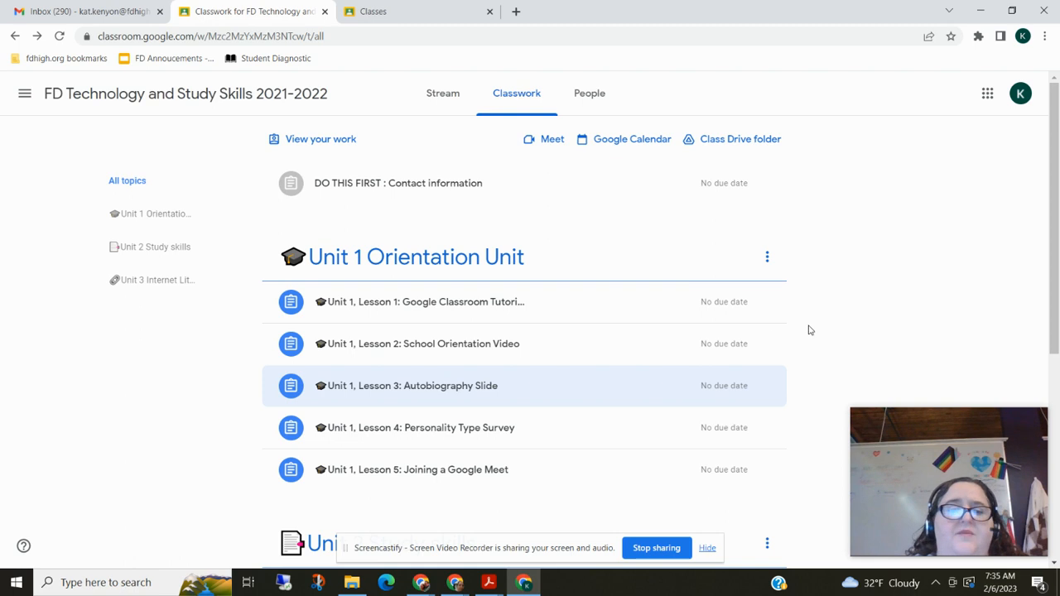
Expand Unit 1, Lesson 4: Personality Type Survey and view its full assignment page.
scroll("down", 3)
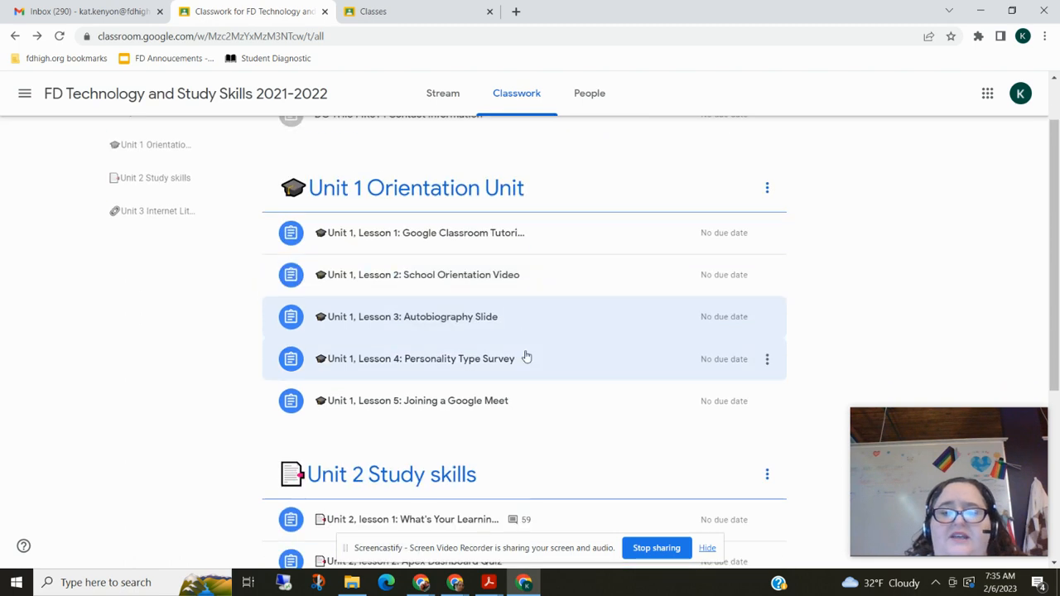
mouse_move(457, 376)
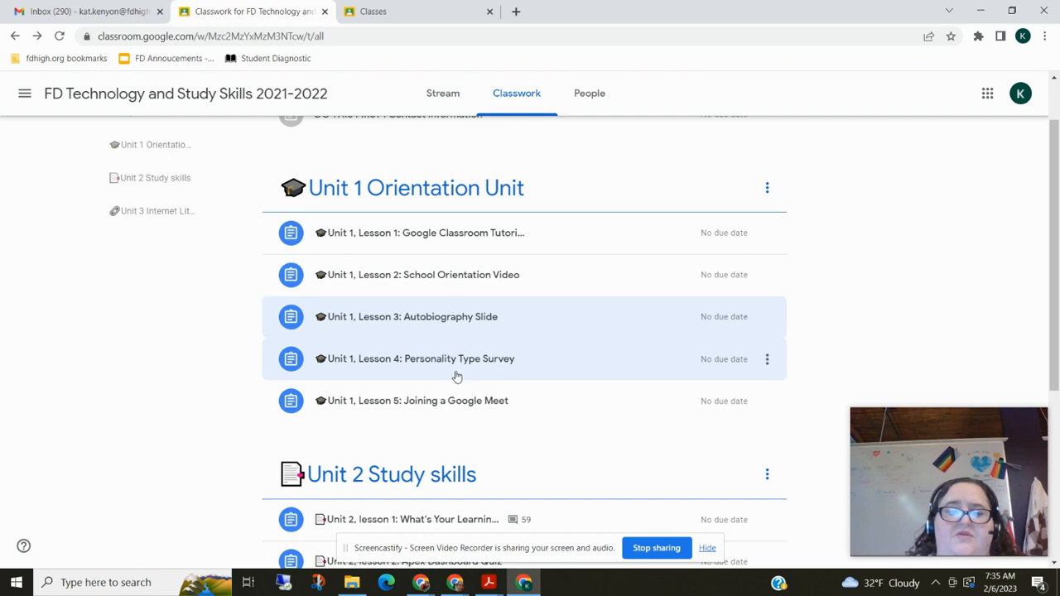
mouse_move(460, 371)
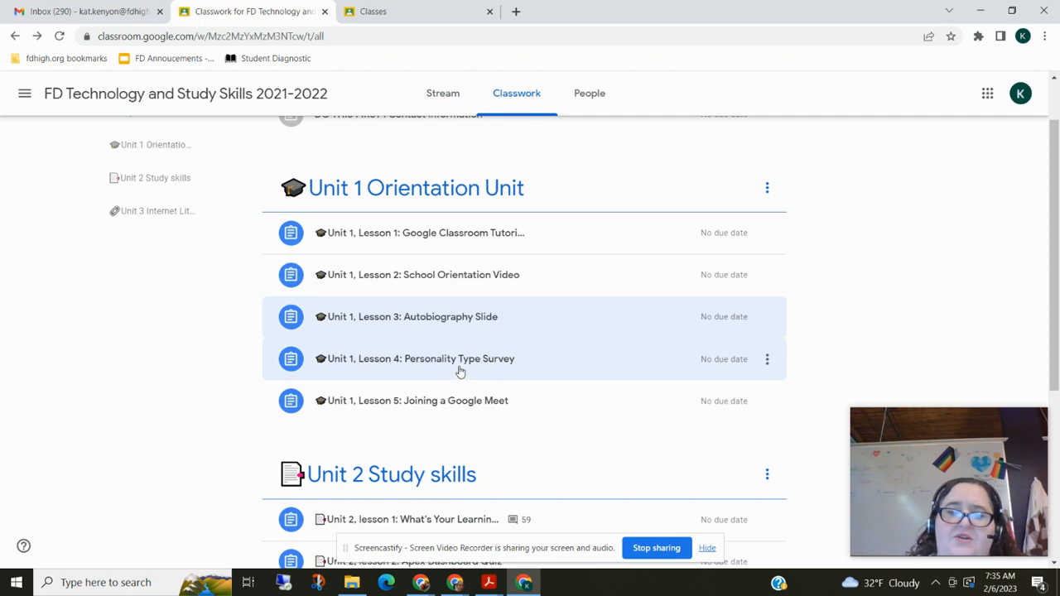
left_click(421, 358)
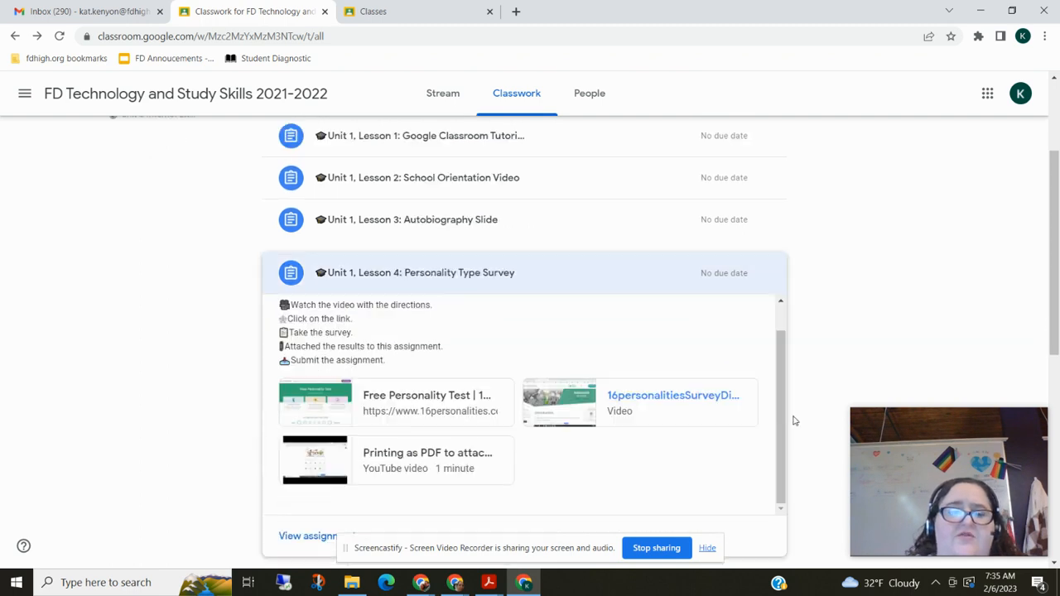
left_click(424, 272)
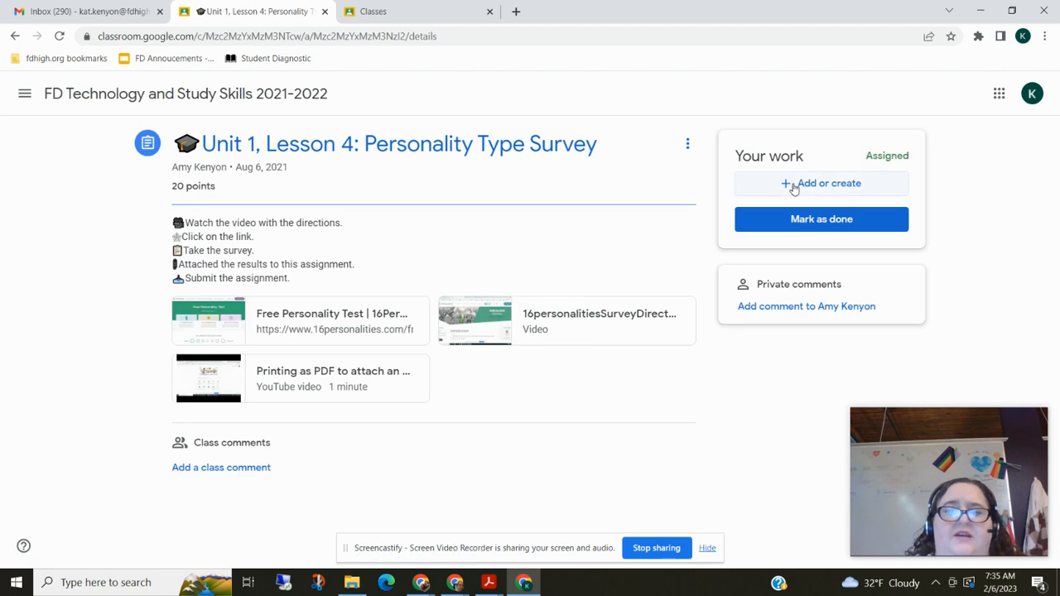
Choose Add or create > Google Drive to attach a Drive file as your work.
left_click(821, 183)
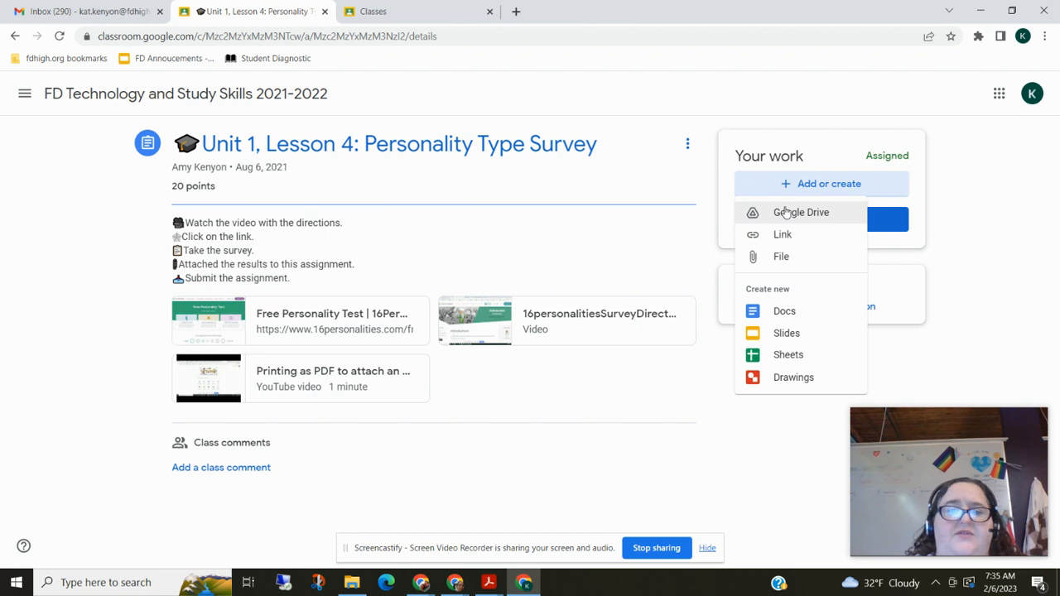
left_click(798, 212)
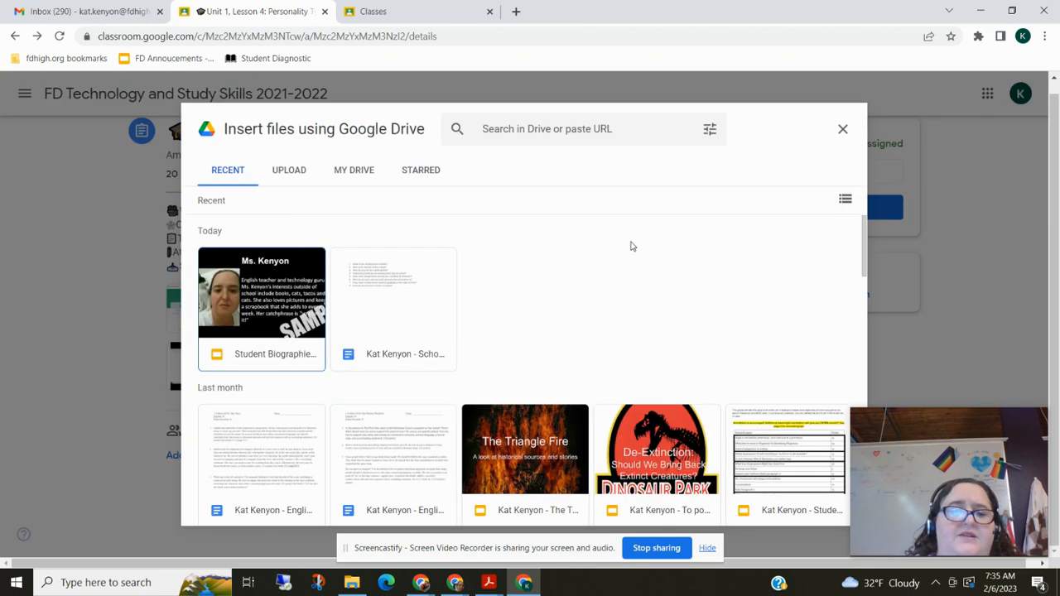
Browse Recent files in the Drive picker, switch to My Drive, then back to Recent.
scroll("down", 3)
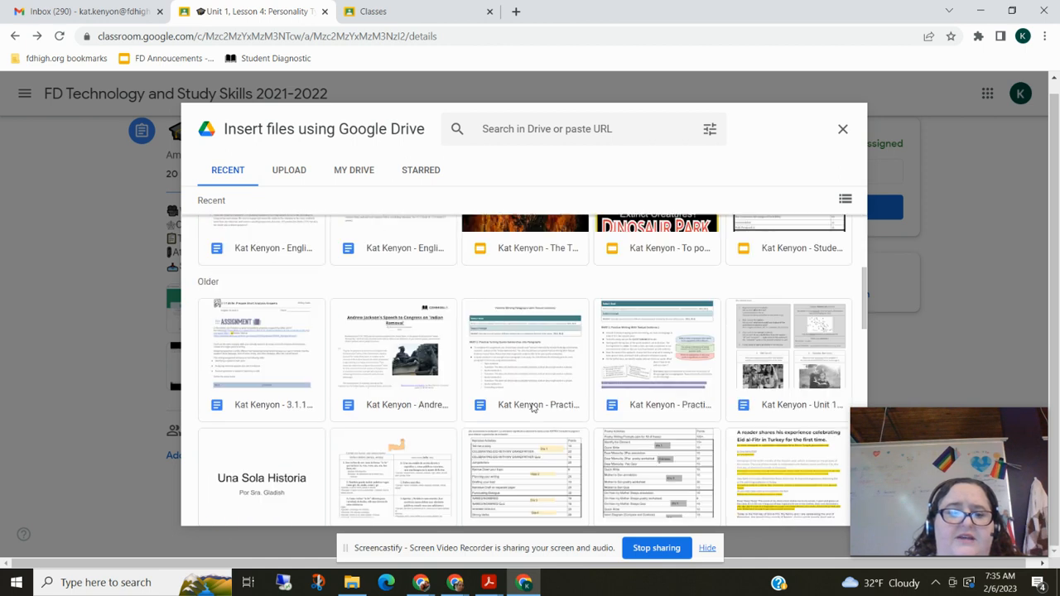
scroll("down", 3)
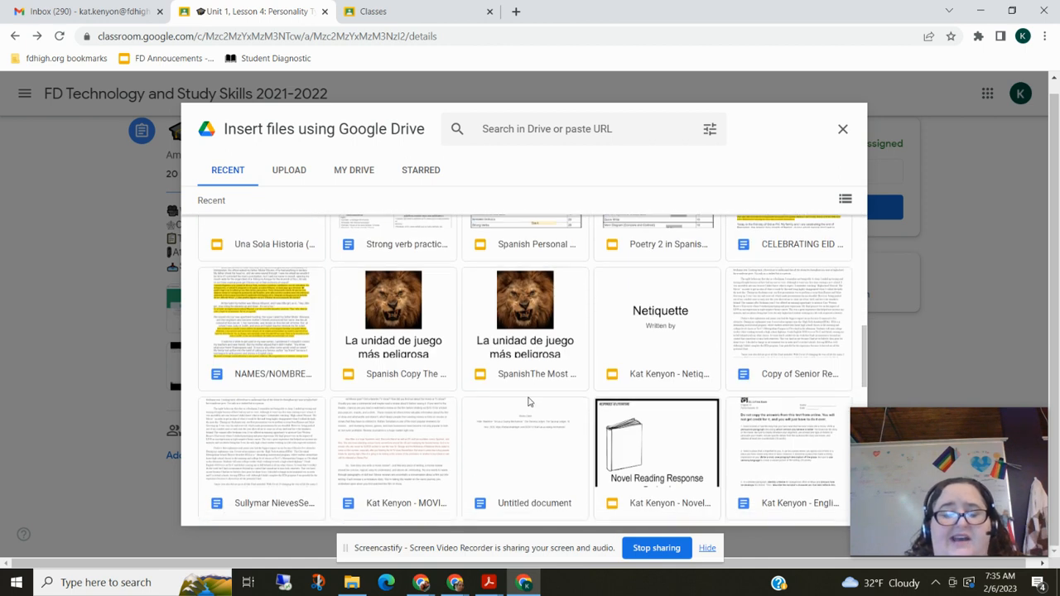
scroll("down", 3)
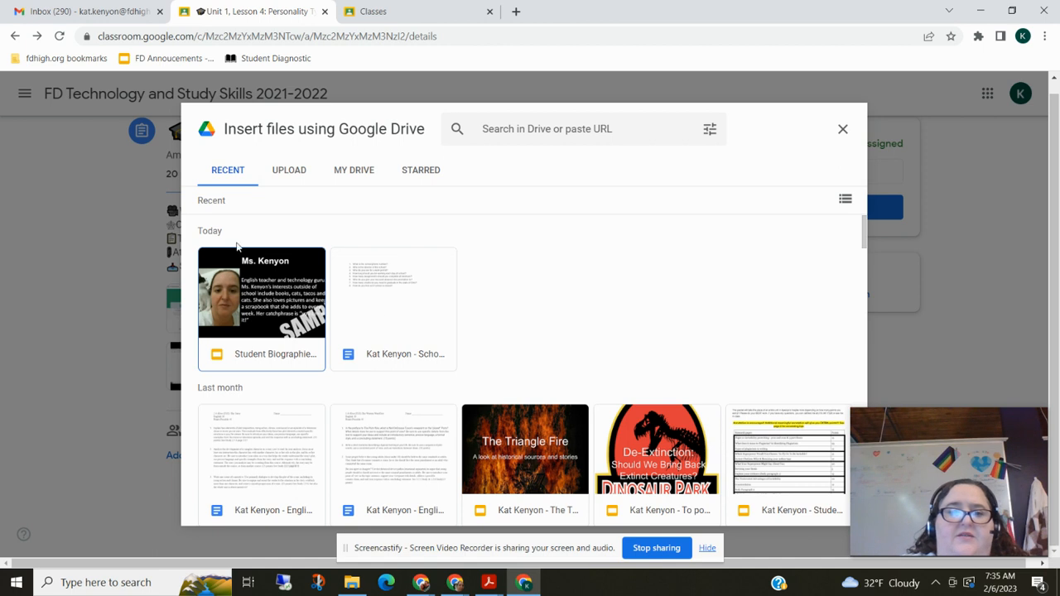
left_click(354, 169)
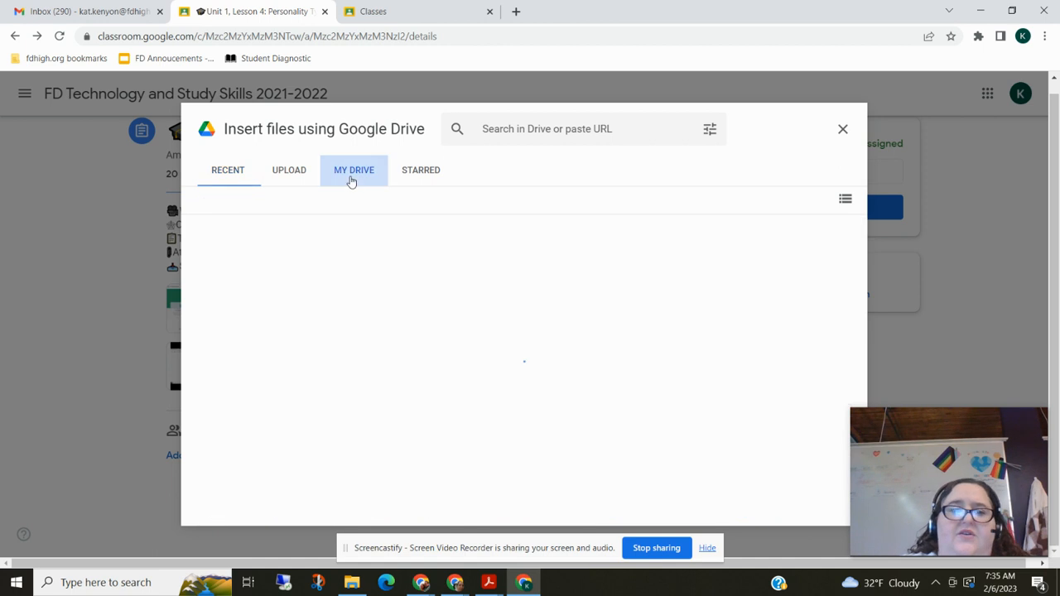
left_click(354, 169)
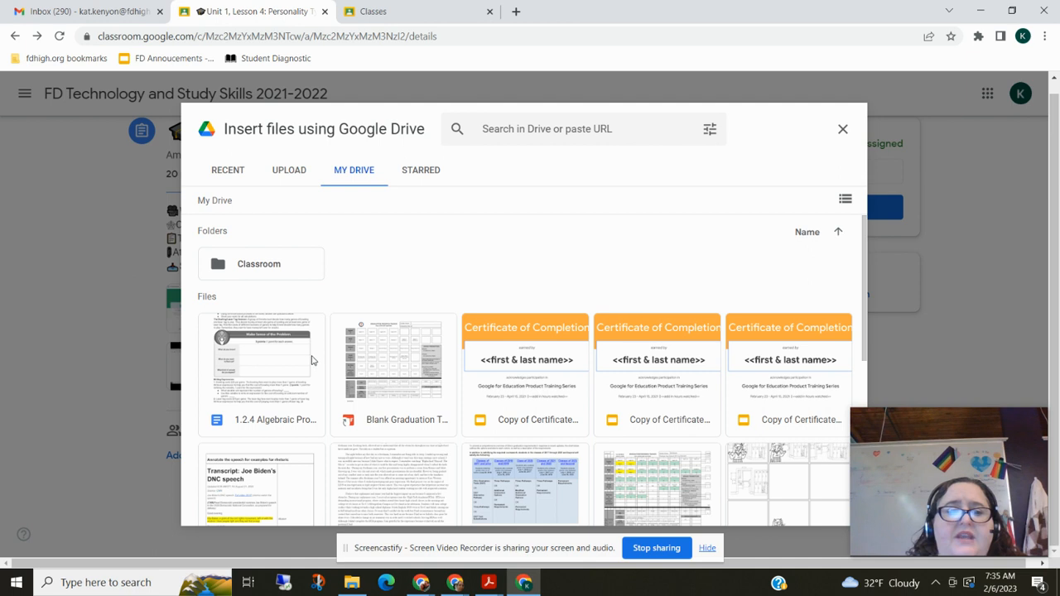
mouse_move(371, 430)
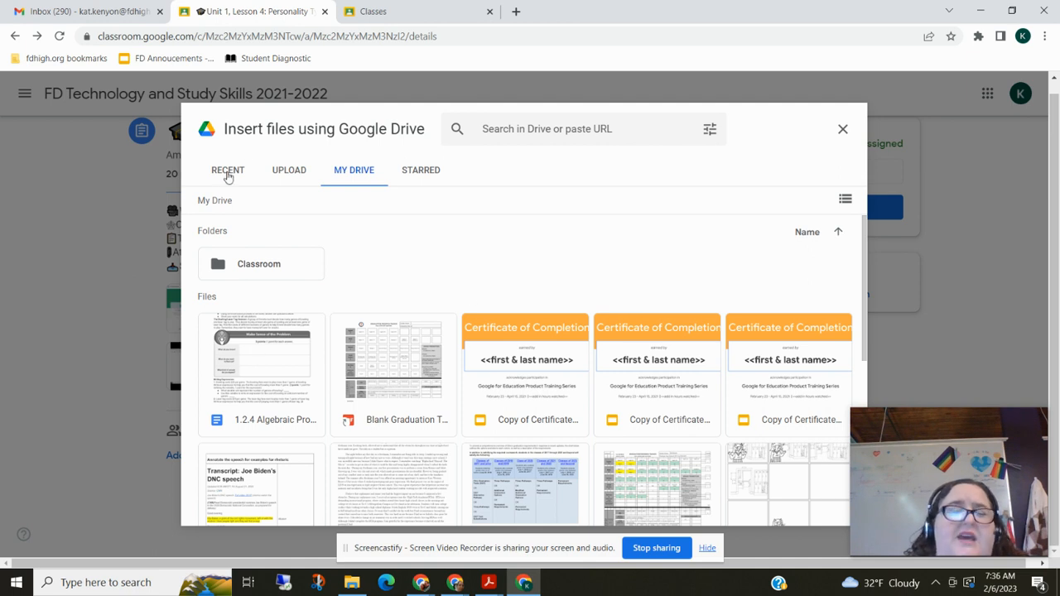
left_click(842, 129)
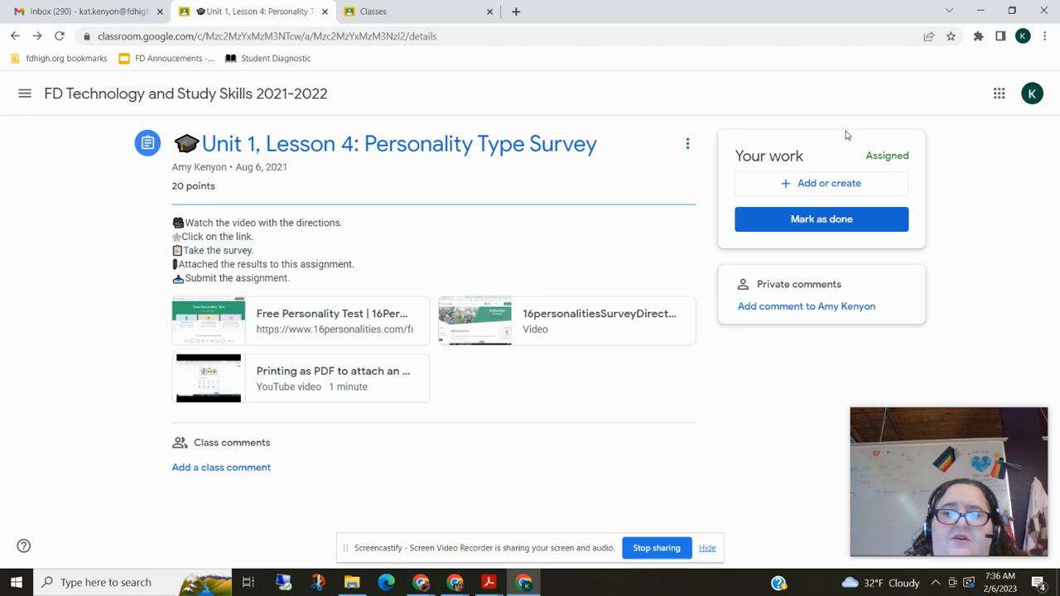
left_click(822, 182)
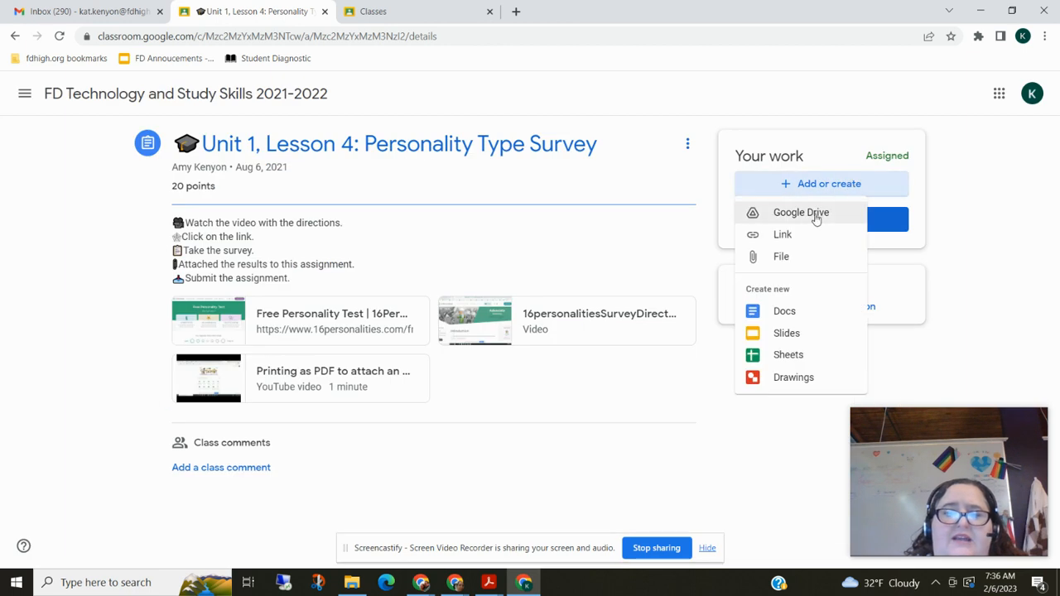
left_click(800, 212)
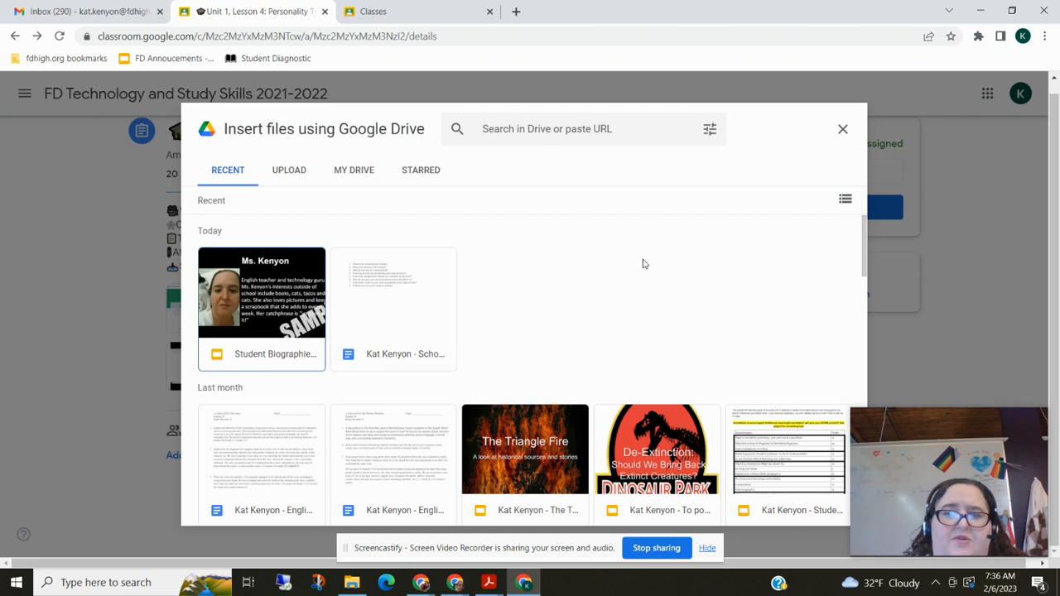
mouse_move(848, 130)
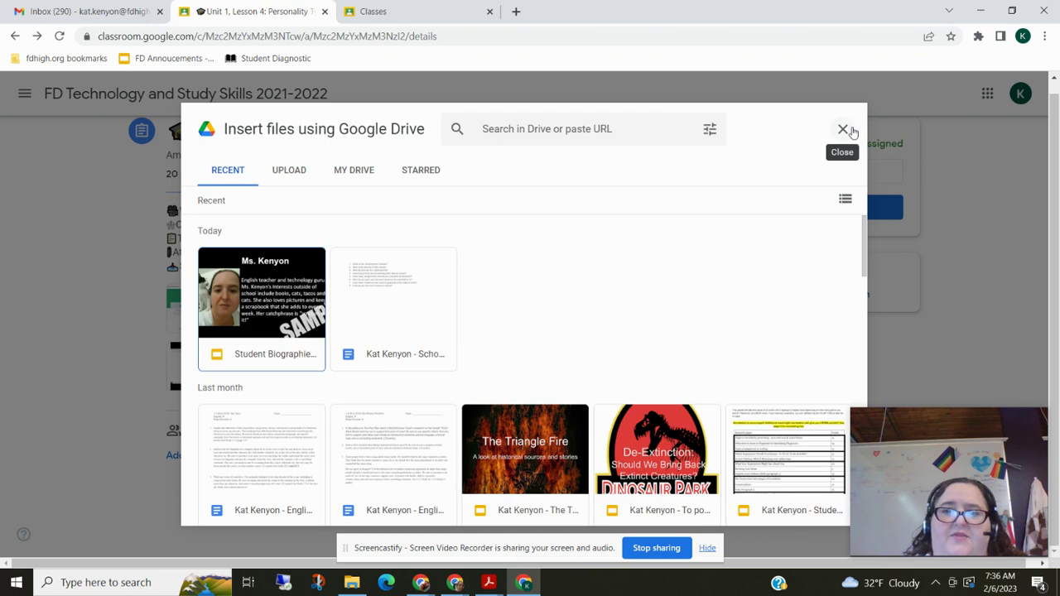
left_click(842, 129)
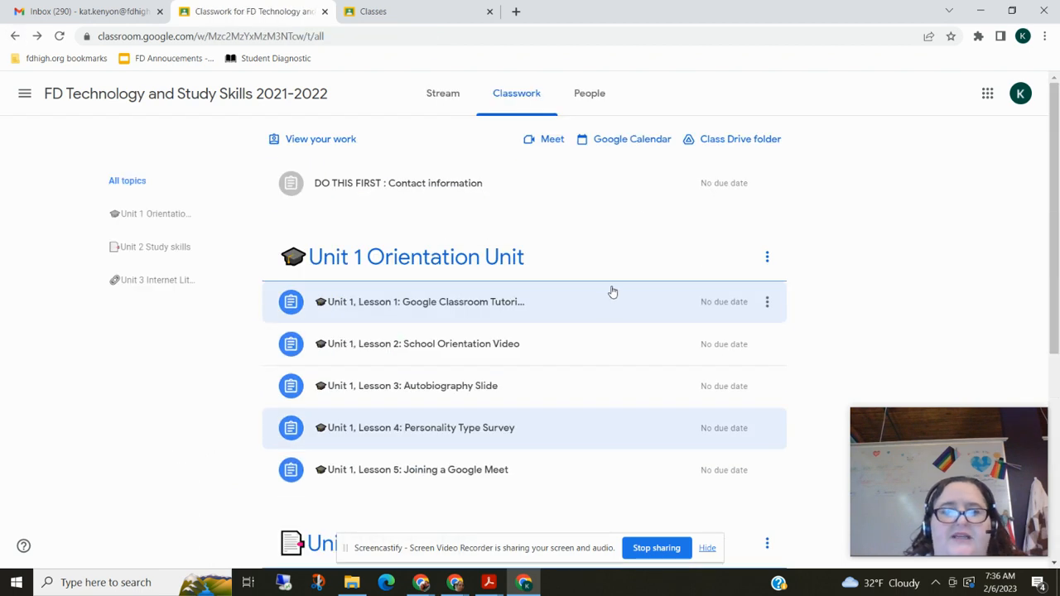
mouse_move(831, 398)
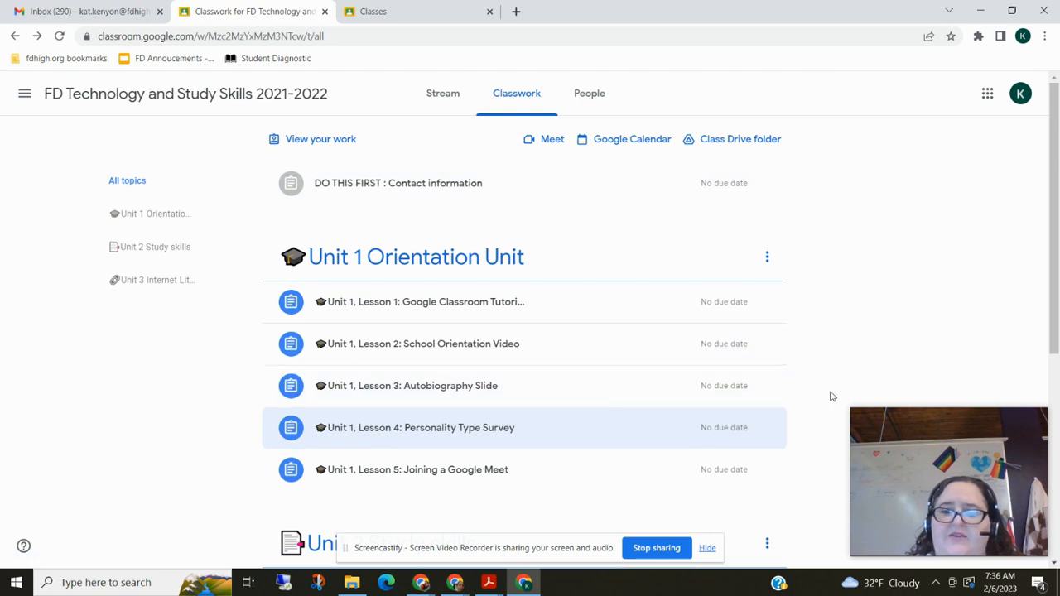